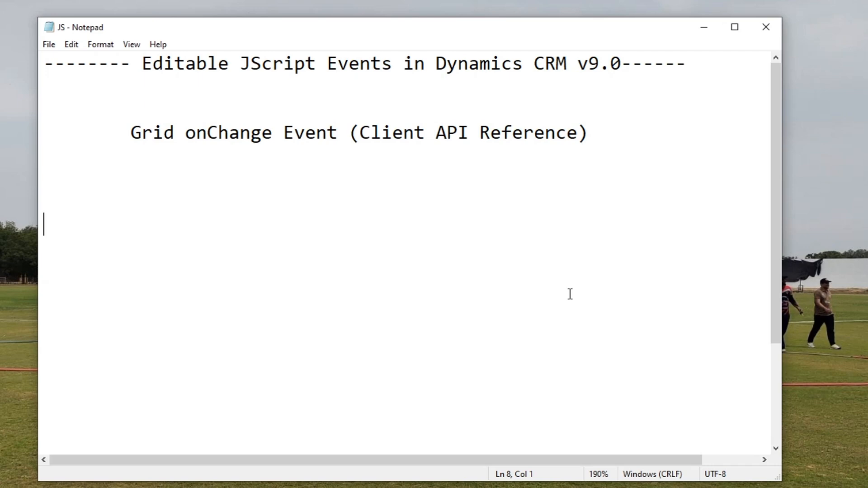
{"action": "mouse_move", "coordinate": [198, 252]}
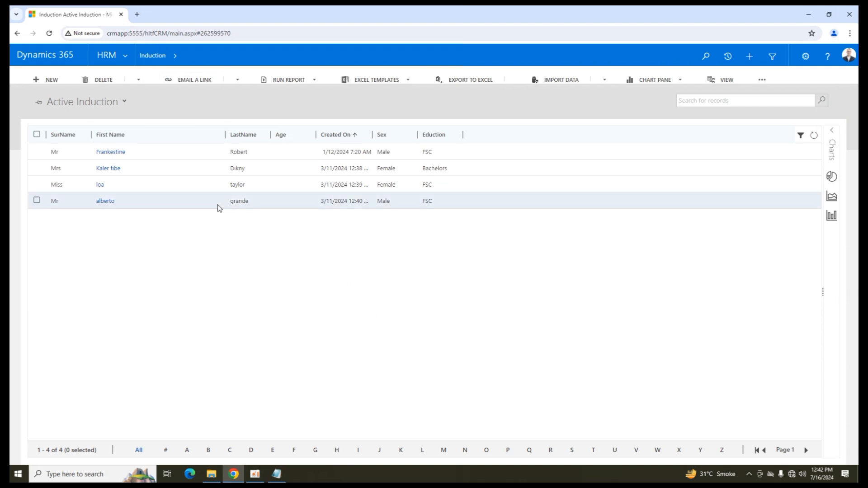
Step: Open the Branch 1 record from the HRM area's Branches list
{"action": "left_click", "coordinate": [125, 55]}
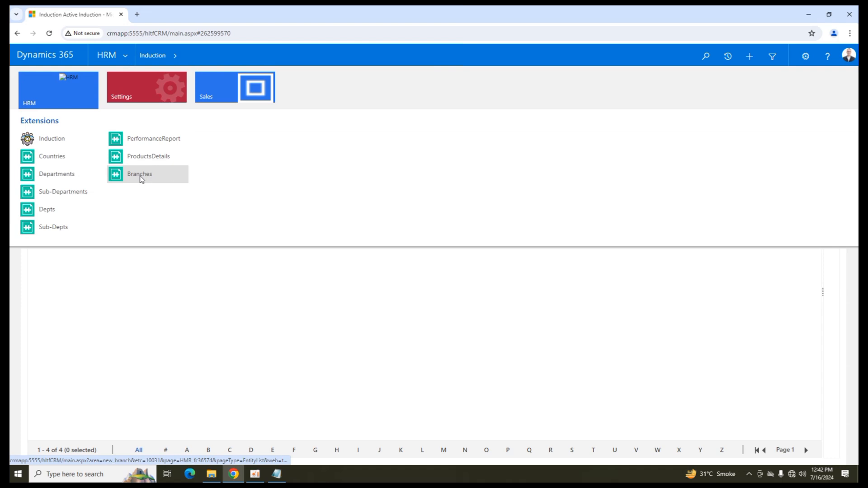
{"action": "left_click", "coordinate": [139, 173]}
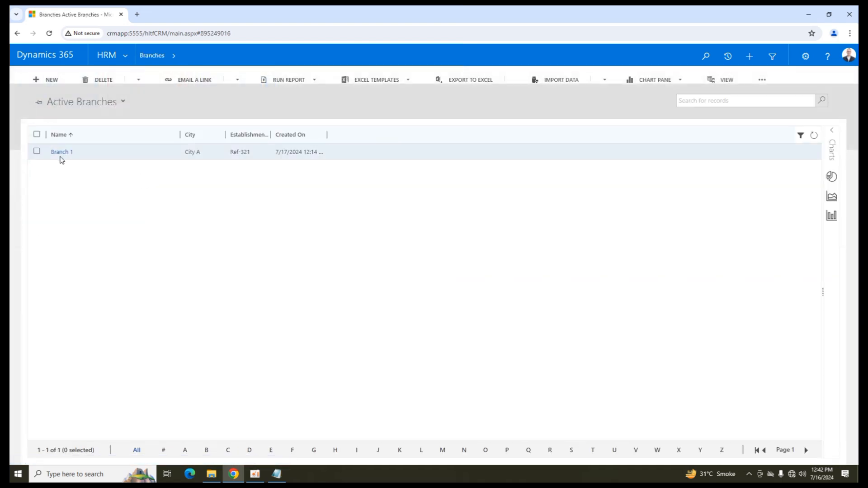
{"action": "left_click", "coordinate": [62, 151]}
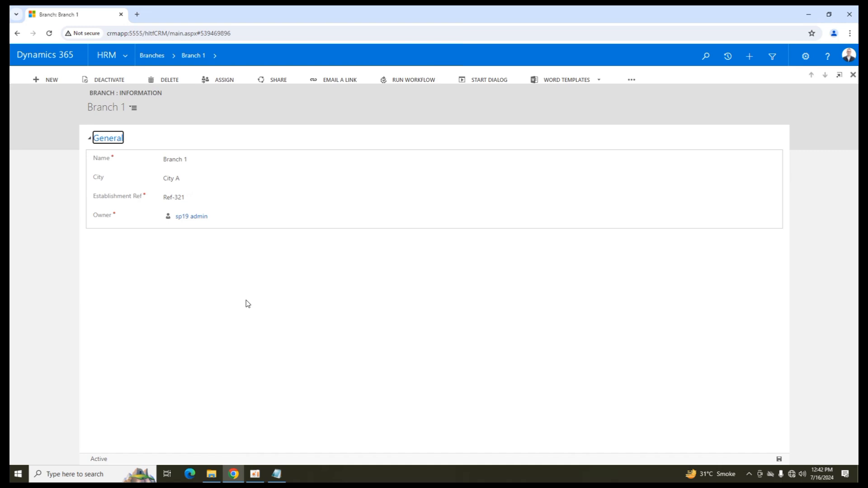
Step: Change Branch 1's City from City A to City C
{"action": "left_click", "coordinate": [173, 198]}
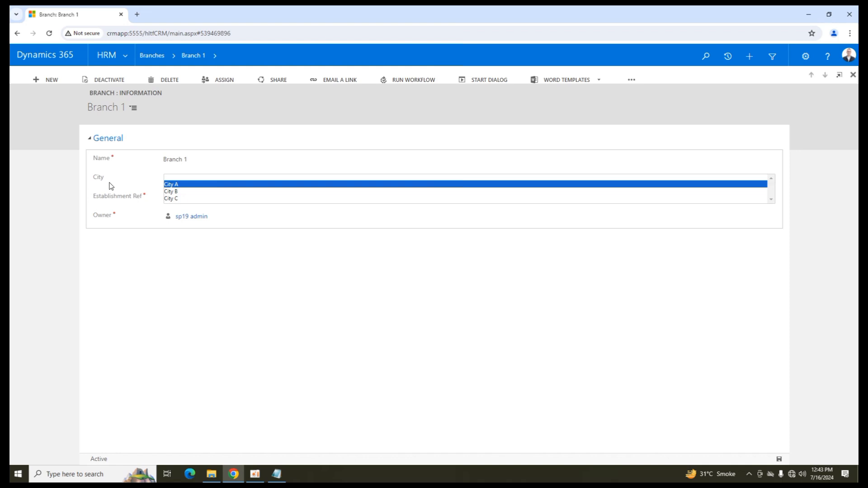
{"action": "left_click", "coordinate": [171, 191]}
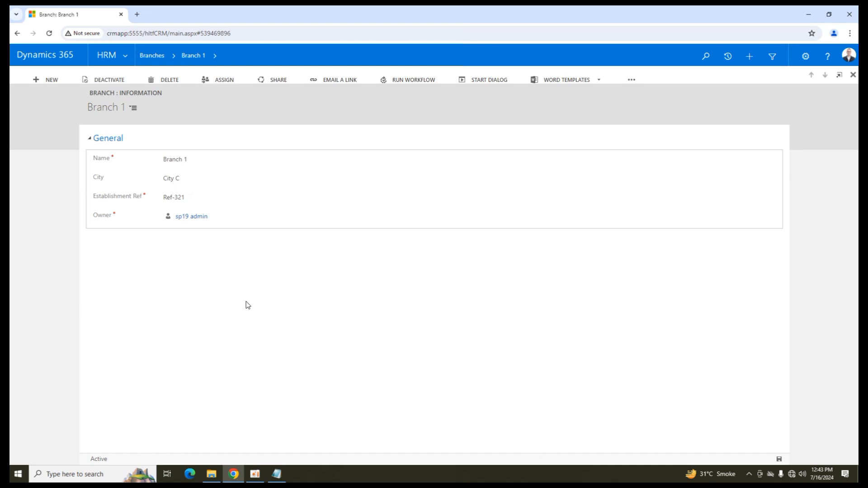
{"action": "left_click", "coordinate": [174, 178]}
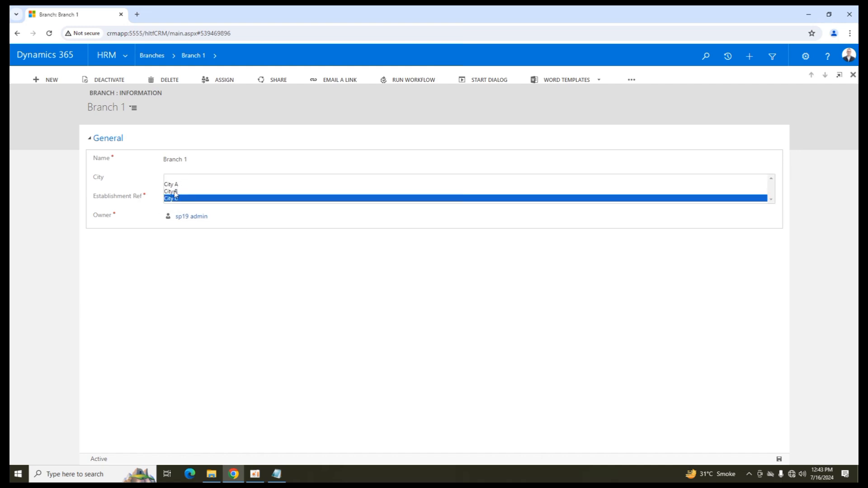
{"action": "left_click", "coordinate": [168, 198]}
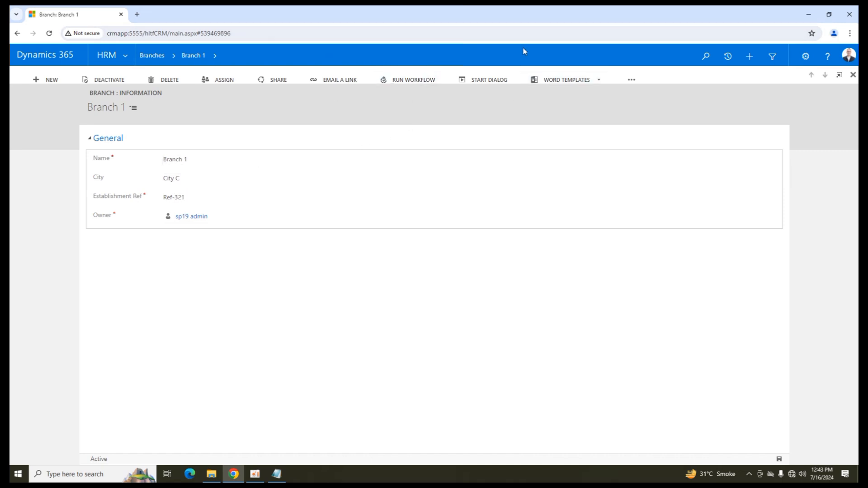
{"action": "mouse_move", "coordinate": [372, 138]}
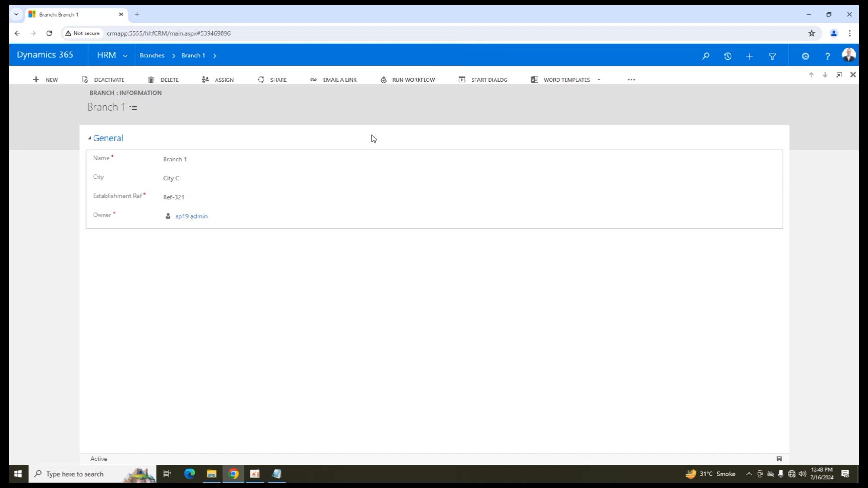
{"action": "mouse_move", "coordinate": [338, 333]}
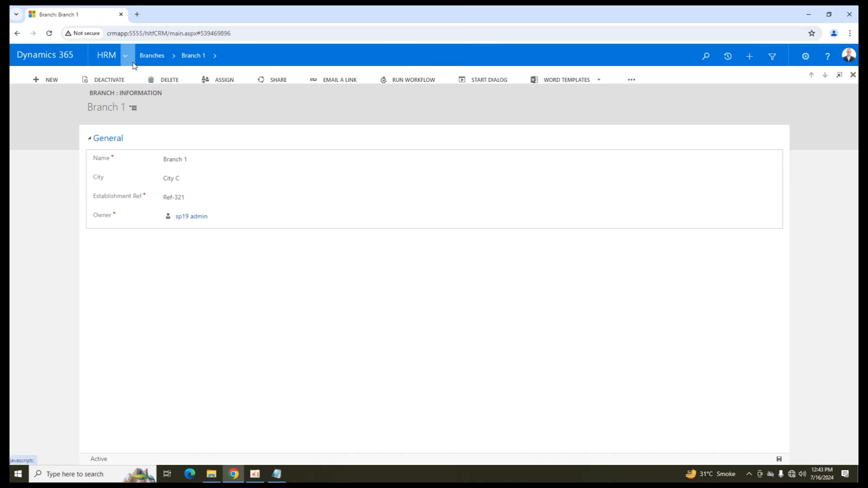
Step: Open the Branch entity under Entities in the Banking solution from Settings > Solutions
{"action": "left_click", "coordinate": [125, 55]}
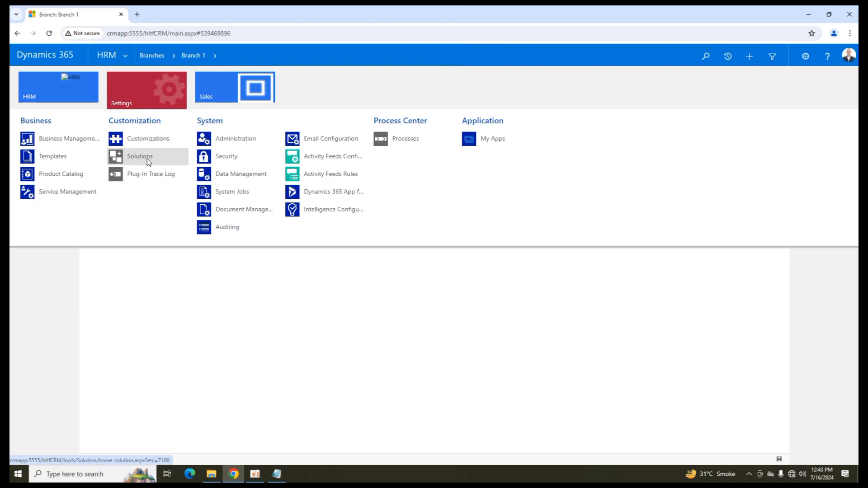
{"action": "left_click", "coordinate": [138, 157]}
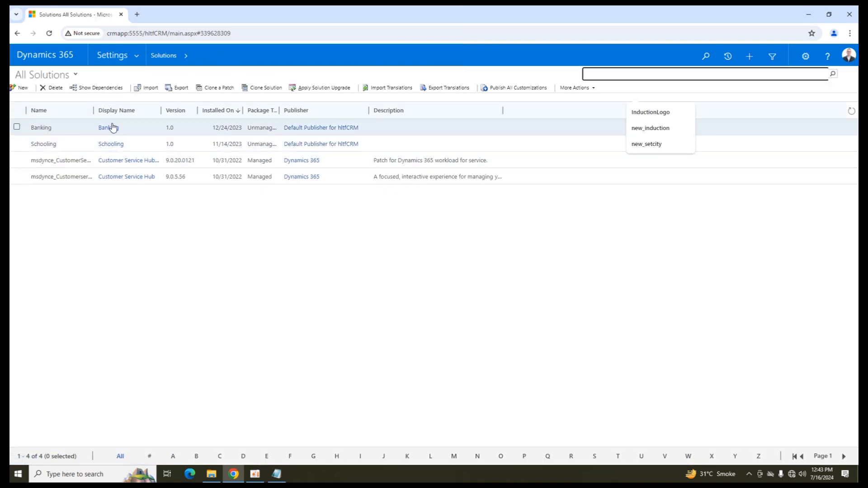
{"action": "left_click", "coordinate": [108, 127]}
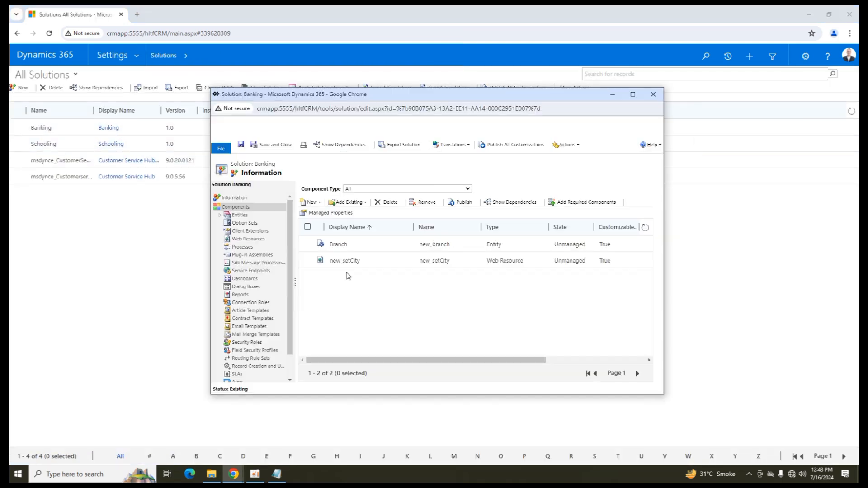
{"action": "left_click", "coordinate": [239, 214]}
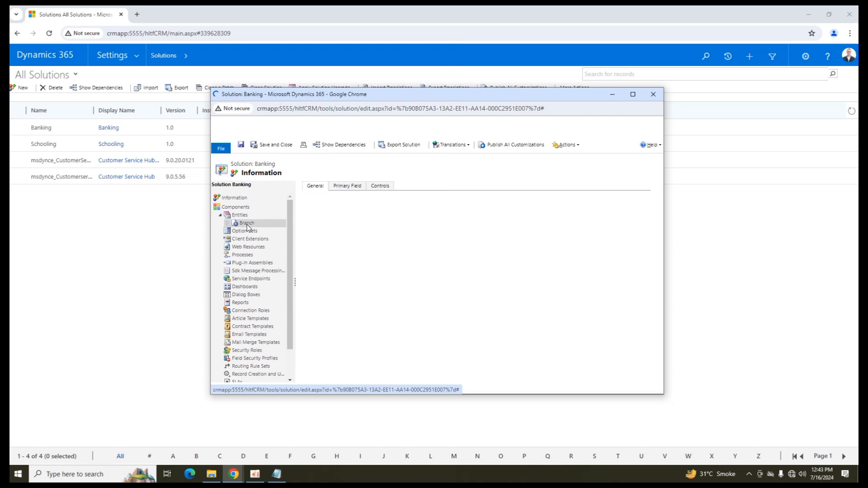
{"action": "left_click", "coordinate": [247, 222]}
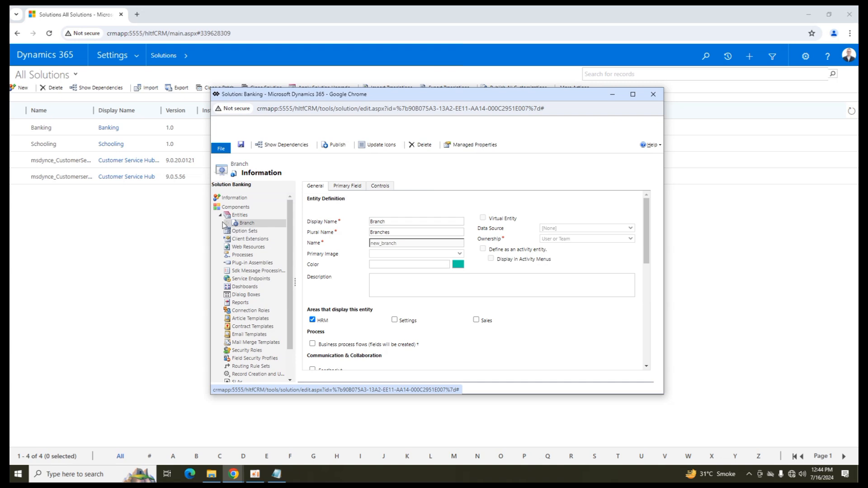
Step: Open the Branch entity's main form in the form editor
{"action": "left_click", "coordinate": [227, 223]}
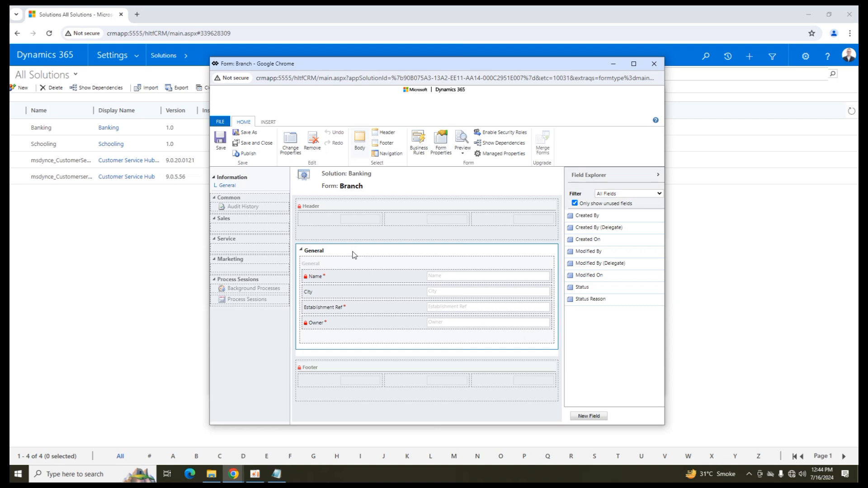
{"action": "mouse_move", "coordinate": [432, 207]}
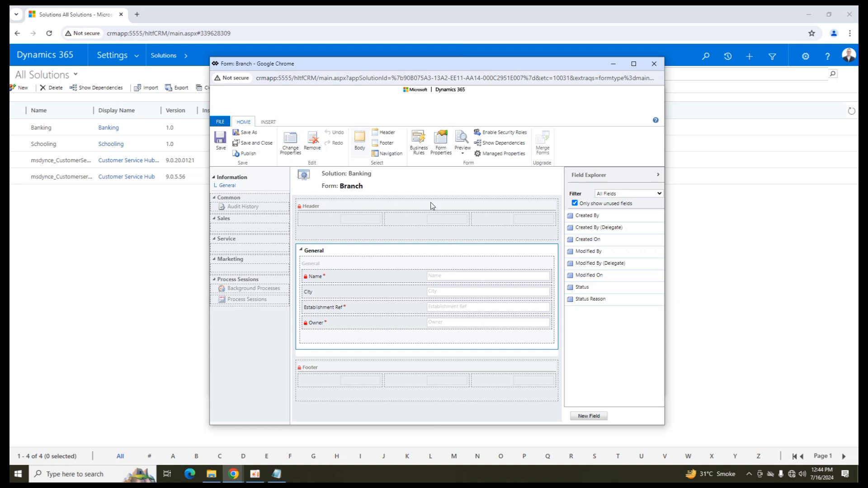
{"action": "mouse_move", "coordinate": [316, 322]}
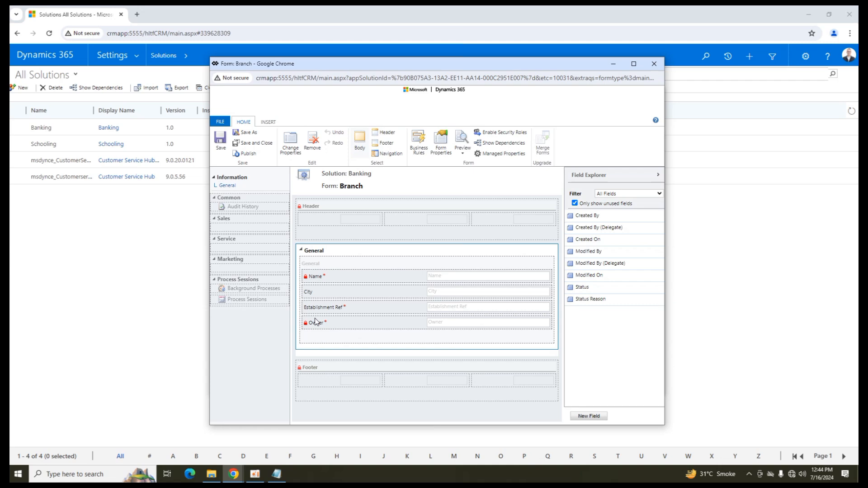
{"action": "mouse_move", "coordinate": [198, 99]}
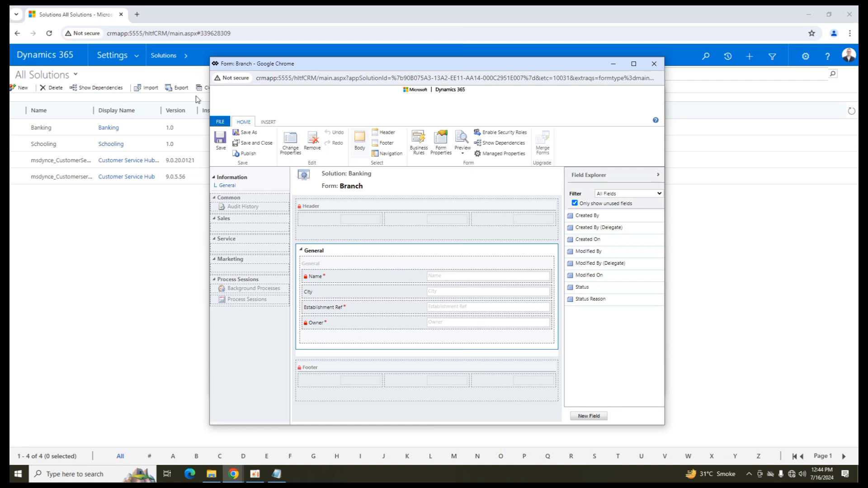
{"action": "mouse_move", "coordinate": [355, 229]}
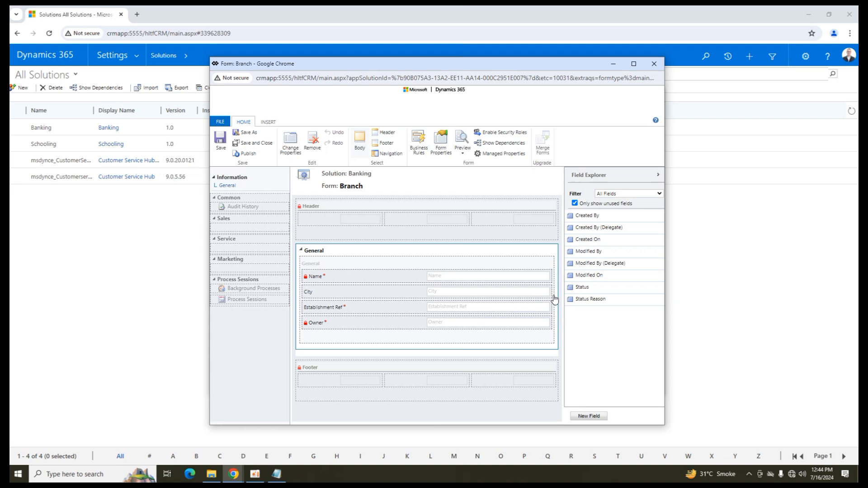
{"action": "mouse_move", "coordinate": [327, 290]}
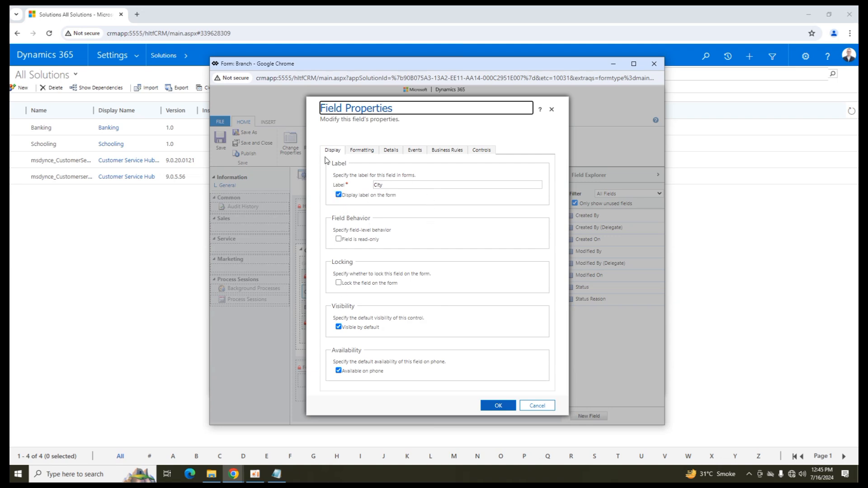
Step: Expand Form Libraries on the City field's Events tab to reach the web resource lookup
{"action": "left_click", "coordinate": [414, 150]}
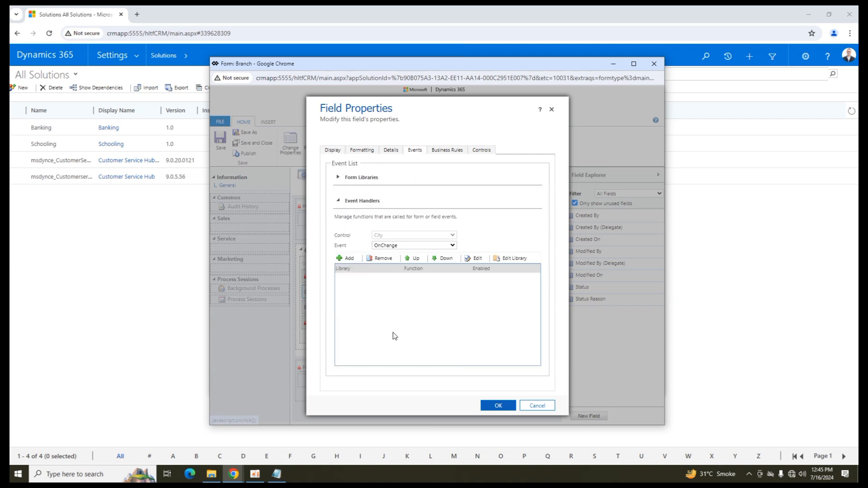
{"action": "left_click", "coordinate": [338, 177]}
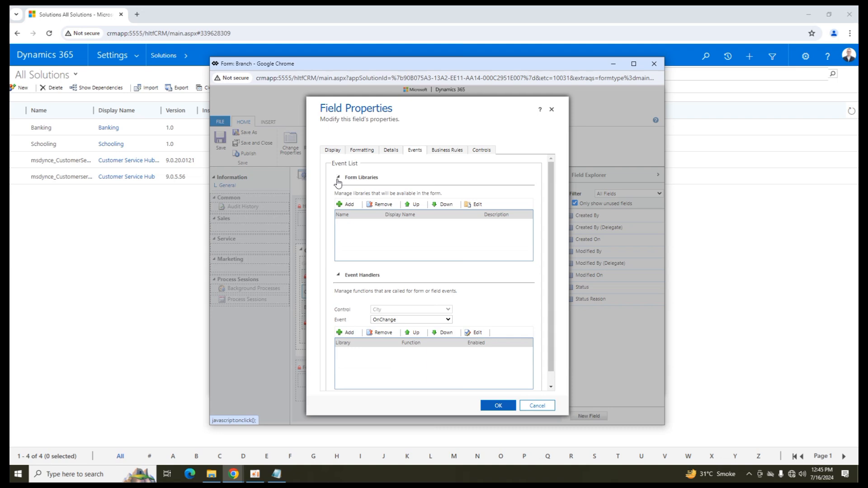
{"action": "mouse_move", "coordinate": [350, 204]}
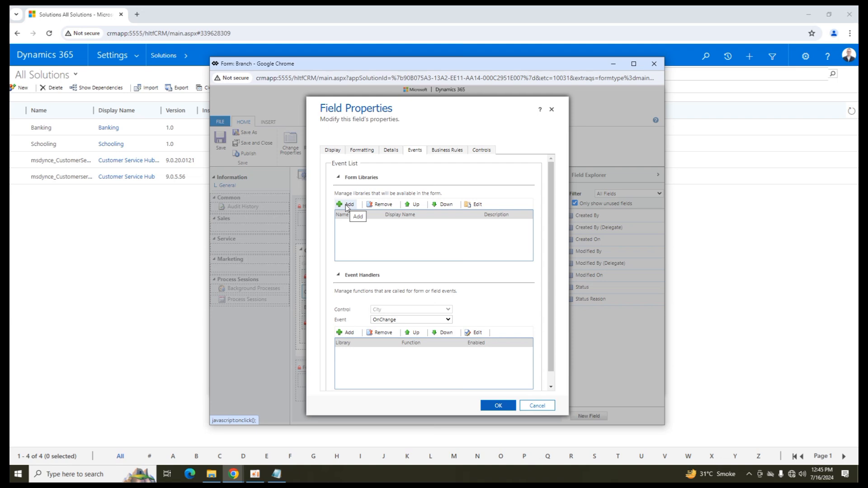
{"action": "mouse_move", "coordinate": [375, 370]}
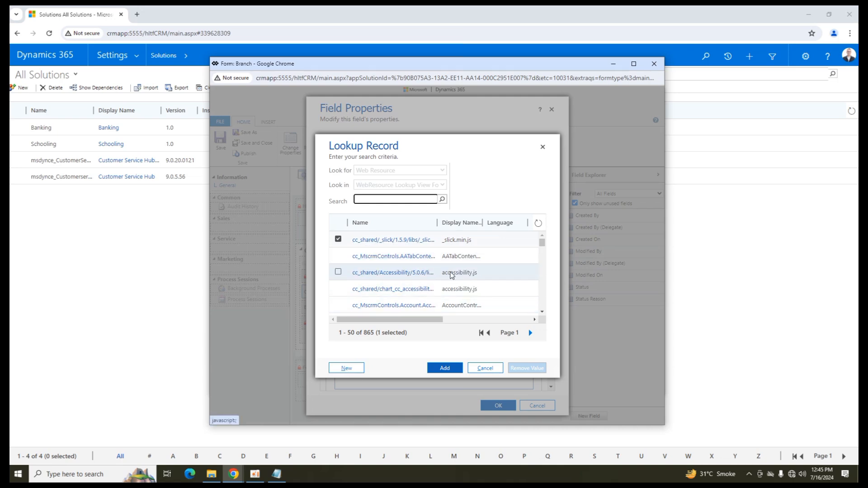
{"action": "scroll", "scroll_direction": "down", "scroll_amount": 3}
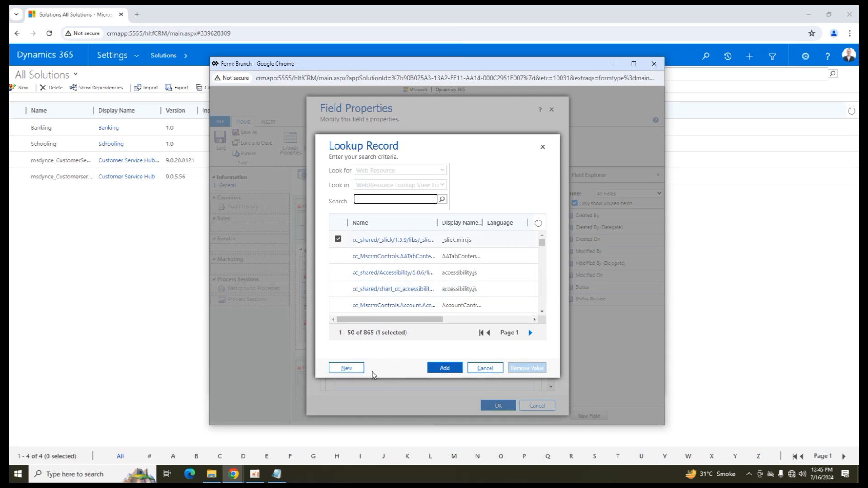
Step: Create a new web resource and enter setCityvalue as its Name
{"action": "left_click", "coordinate": [346, 367]}
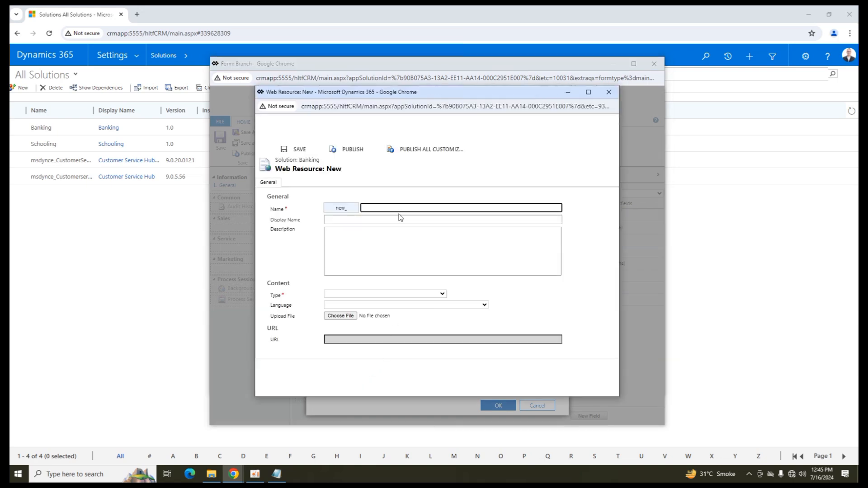
{"action": "left_click", "coordinate": [460, 208]}
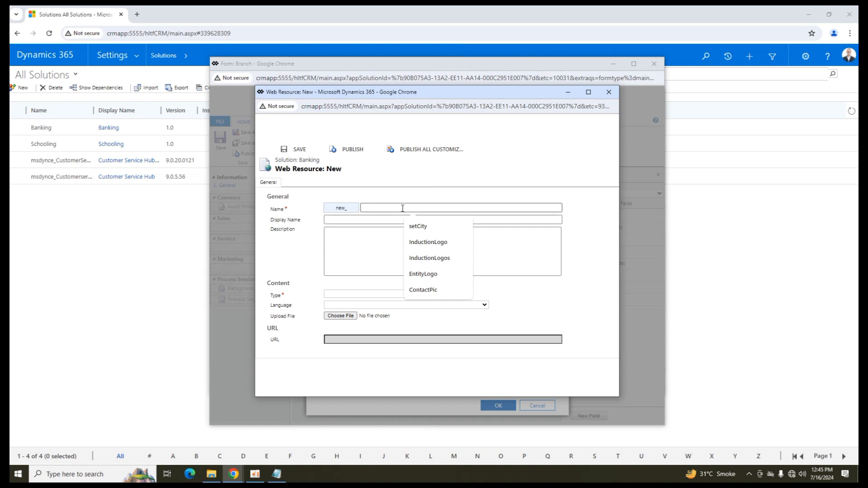
{"action": "type", "text": "set"}
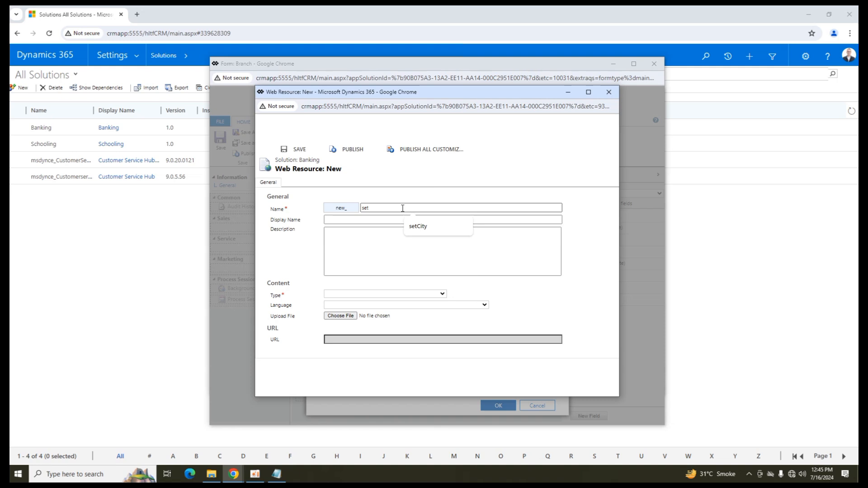
{"action": "left_click", "coordinate": [418, 226]}
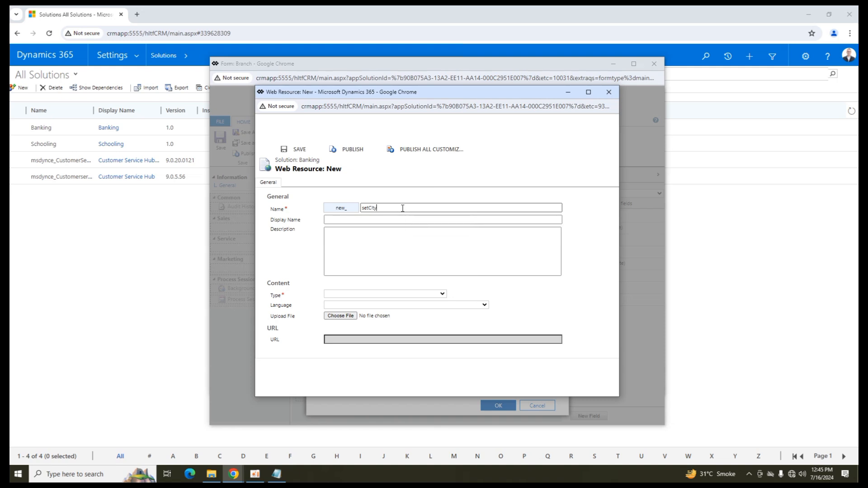
{"action": "type", "text": "value"}
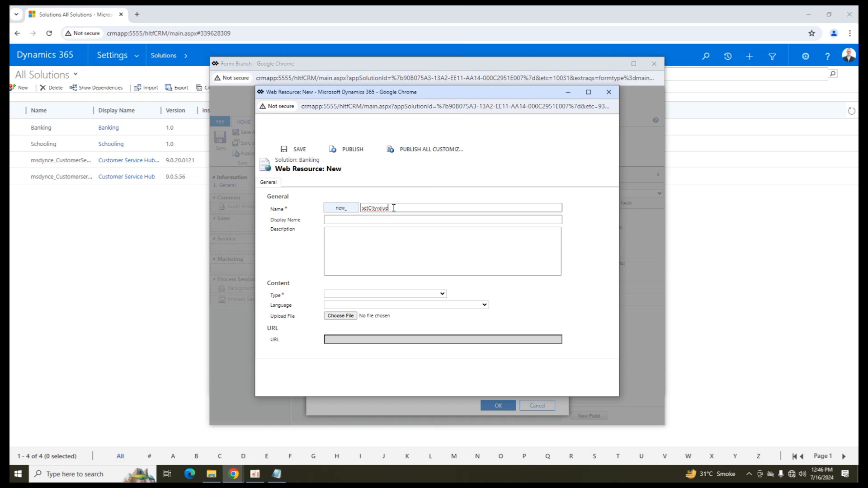
{"action": "double_click", "coordinate": [375, 207]}
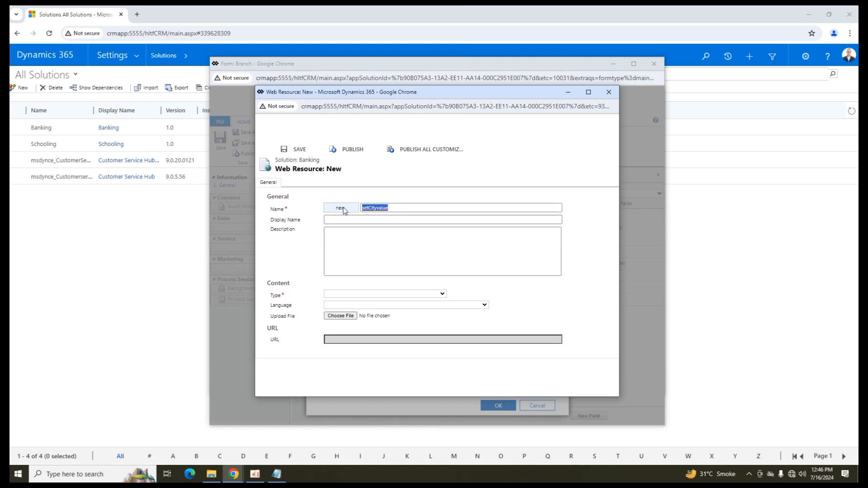
Step: Set Display Name to setCityvalue and Type to Script (JScript), opening the Text Editor
{"action": "left_click", "coordinate": [442, 219]}
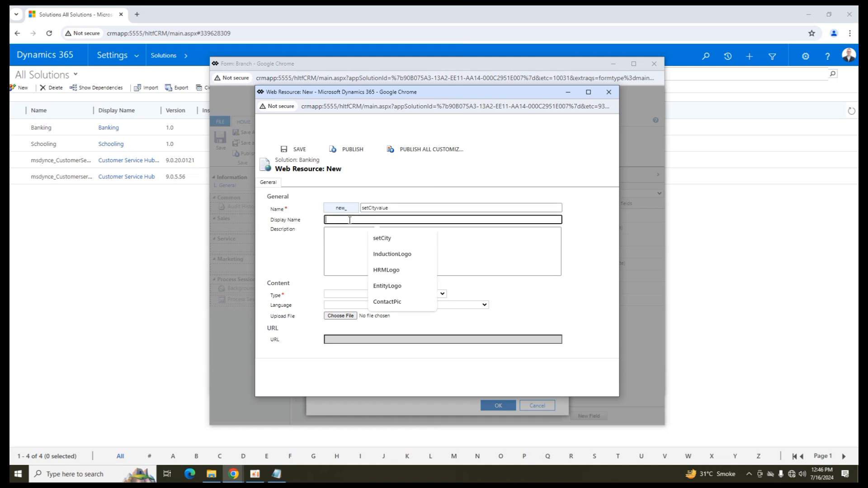
{"action": "type", "text": "setCityvalue"}
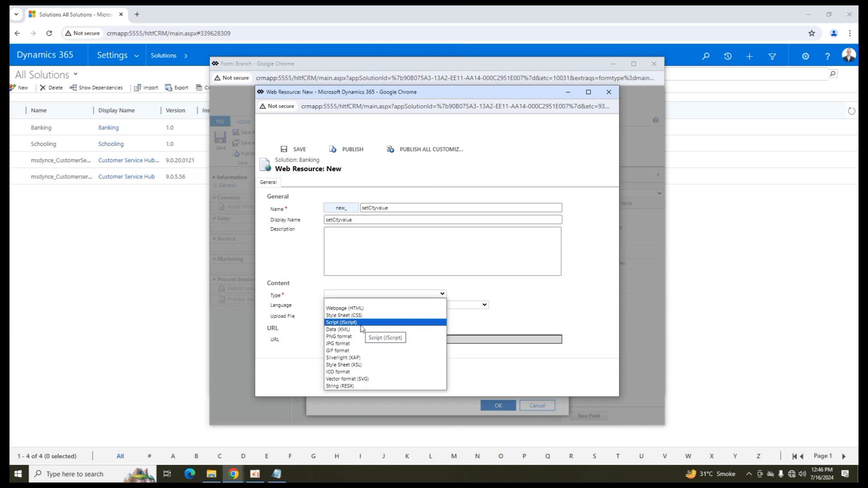
{"action": "left_click", "coordinate": [341, 322]}
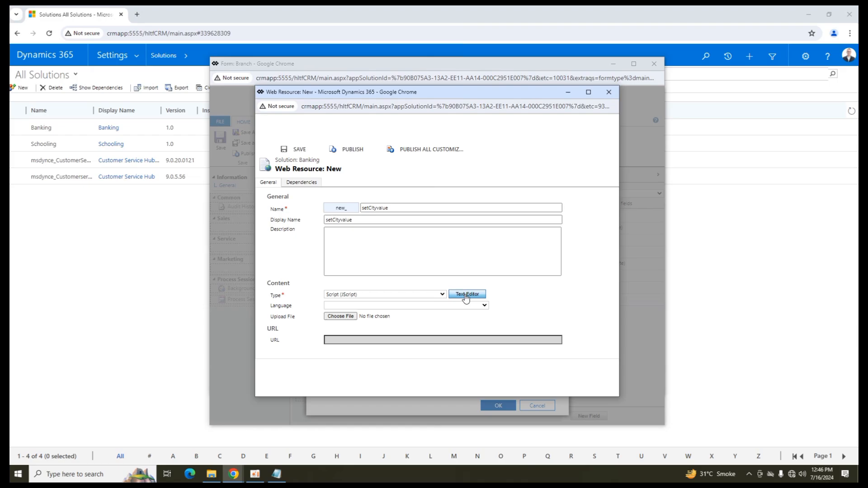
{"action": "left_click", "coordinate": [466, 294]}
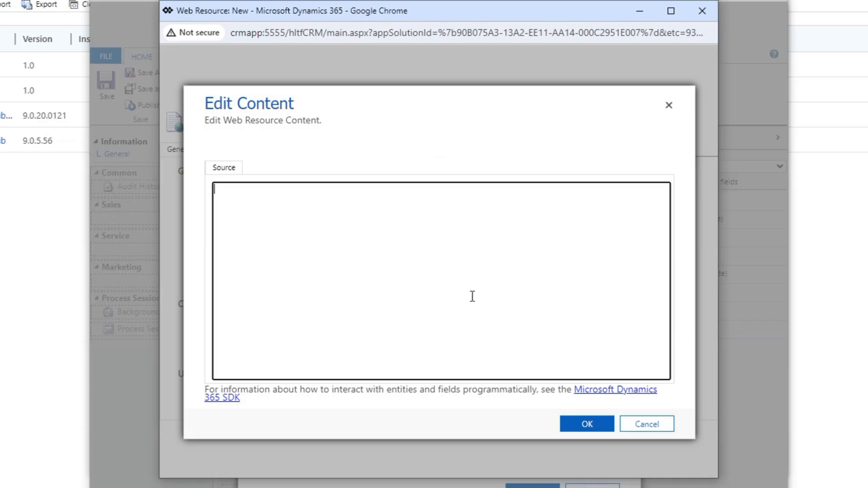
Step: Type the function header 'function setValuecity {' into the content editor
{"action": "type", "text": "functio"}
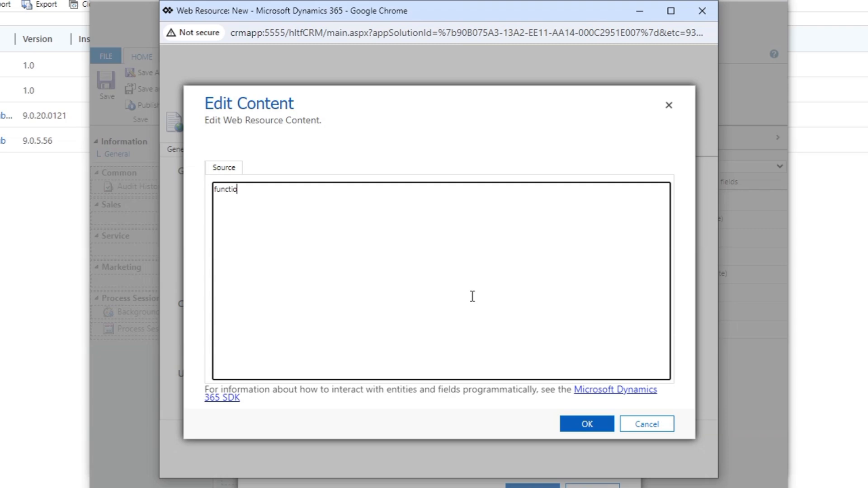
{"action": "type", "text": "n"}
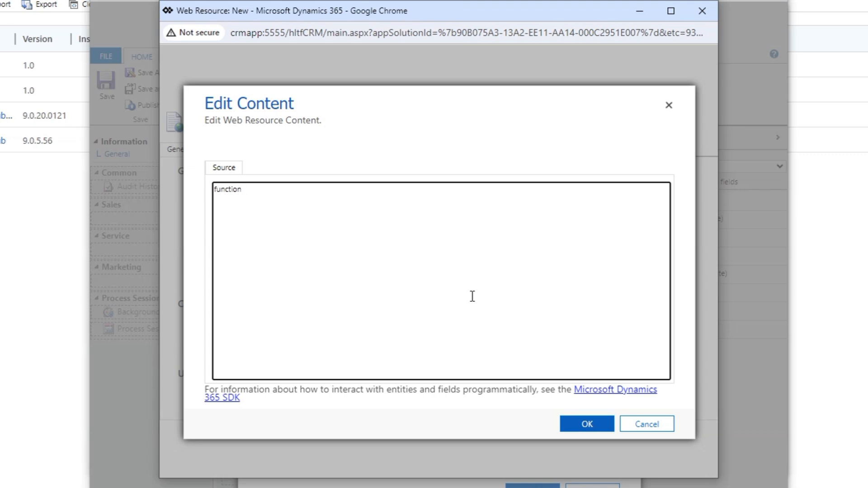
{"action": "type", "text": "set"}
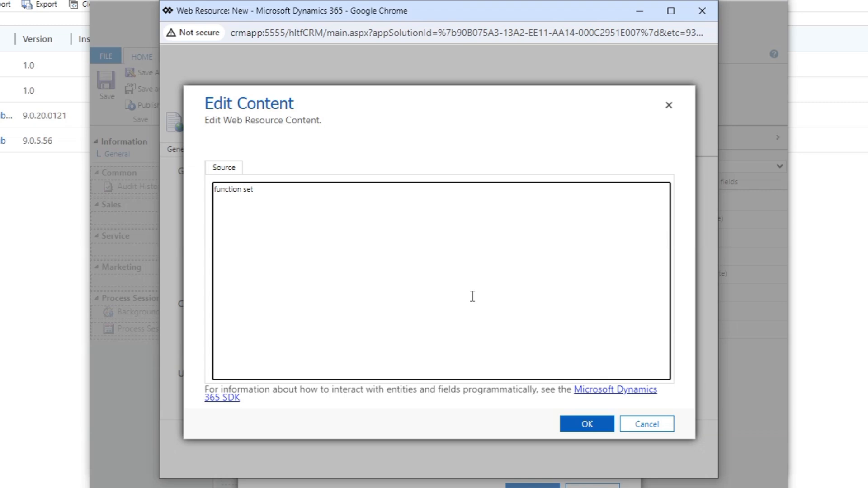
{"action": "type", "text": "va"}
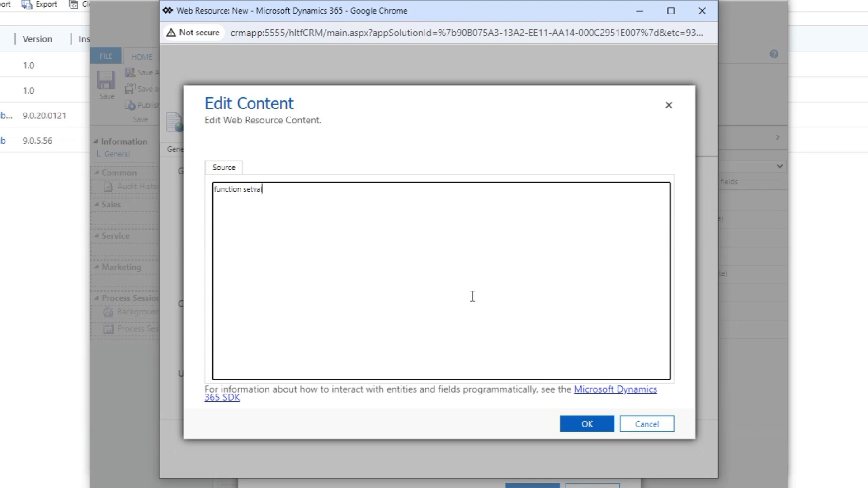
{"action": "type", "text": "luecity("}
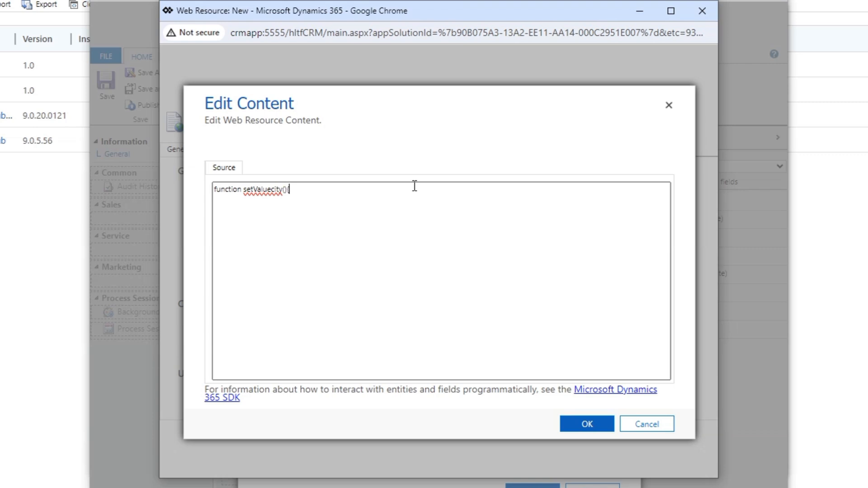
{"action": "type", "text": "{"}
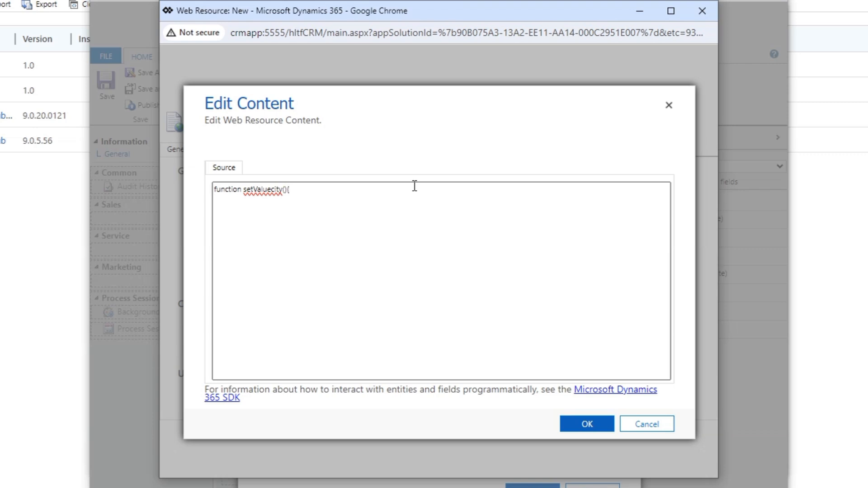
Step: Add alert("City Value is changed") on its own line and confirm the editor with OK
{"action": "type", "text": "alert"}
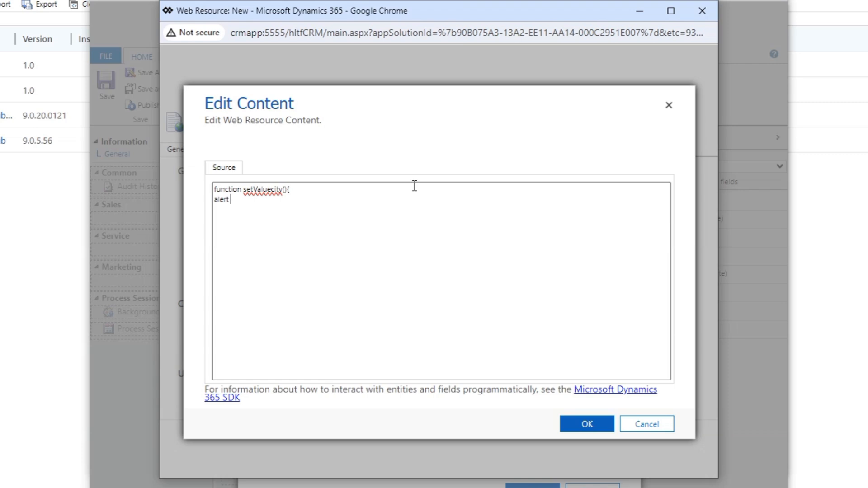
{"action": "type", "text": "(\""}
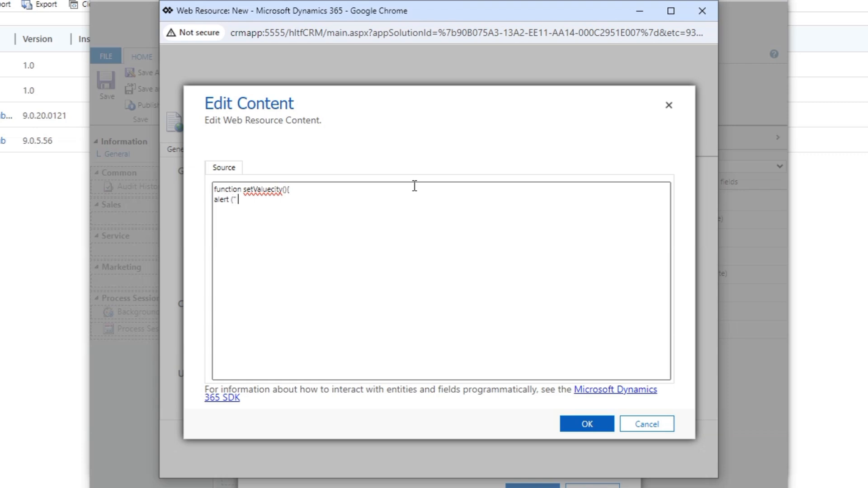
{"action": "type", "text": "City"}
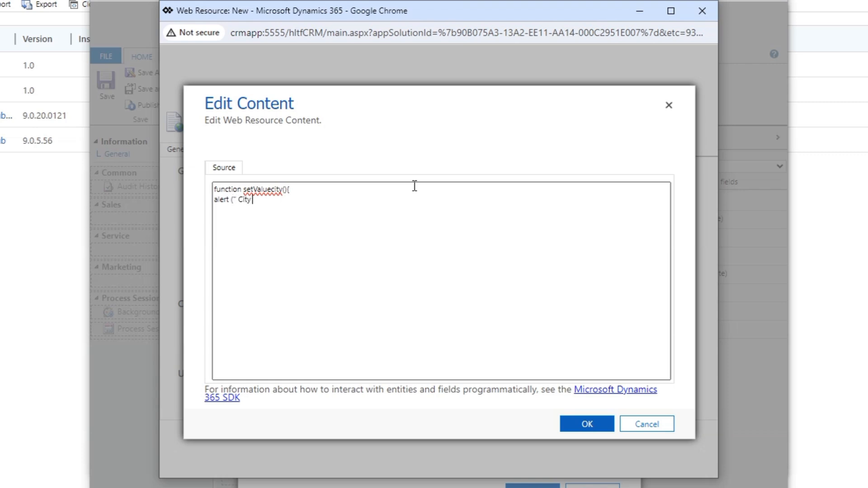
{"action": "type", "text": "Value is"}
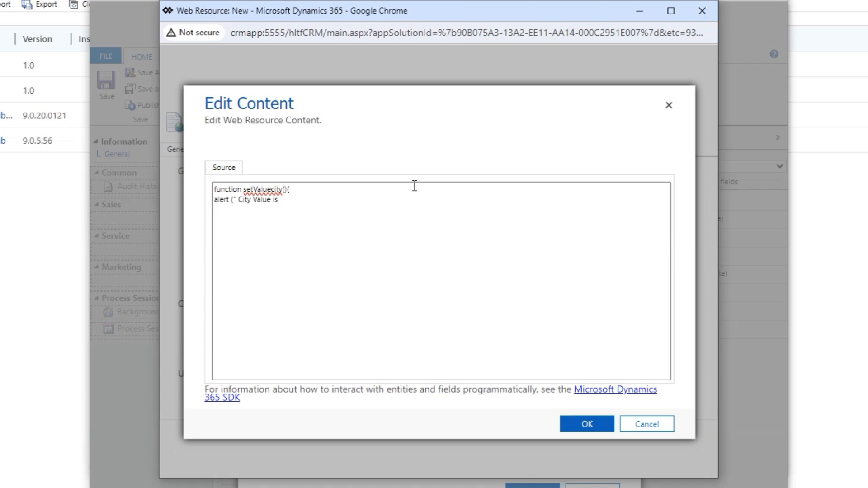
{"action": "type", "text": "changed"}
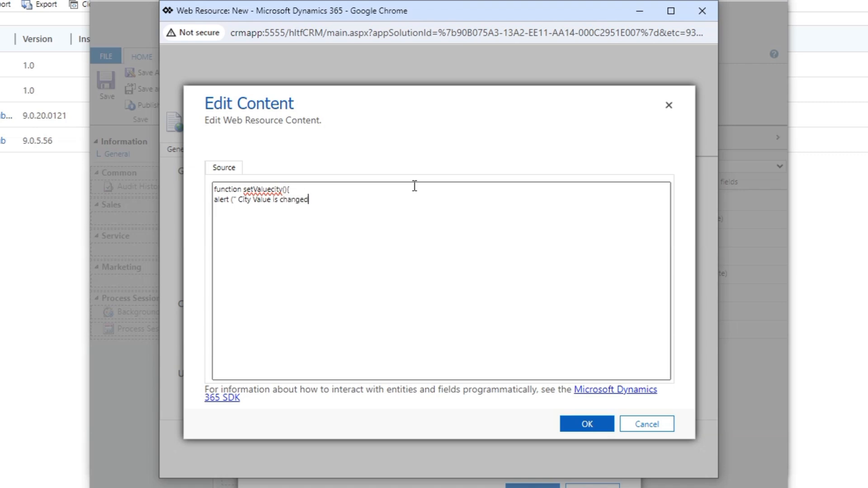
{"action": "type", "text": "\""}
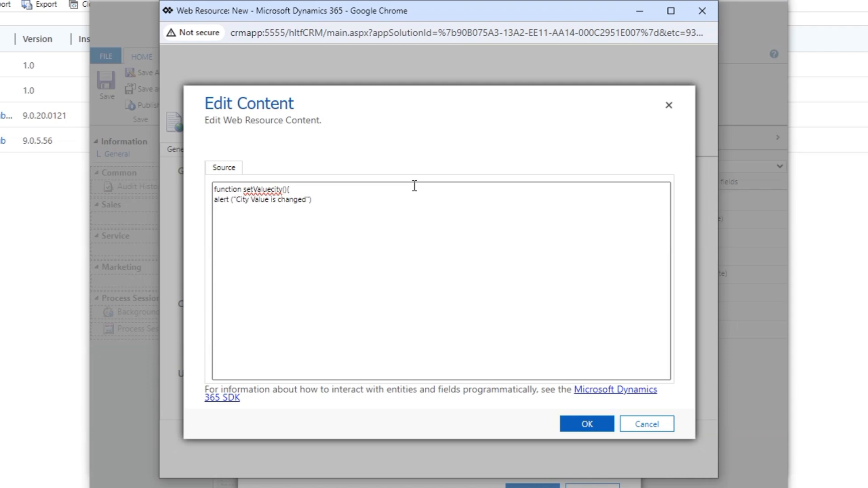
{"action": "key", "text": "Enter"}
{"action": "type", "text": "}"}
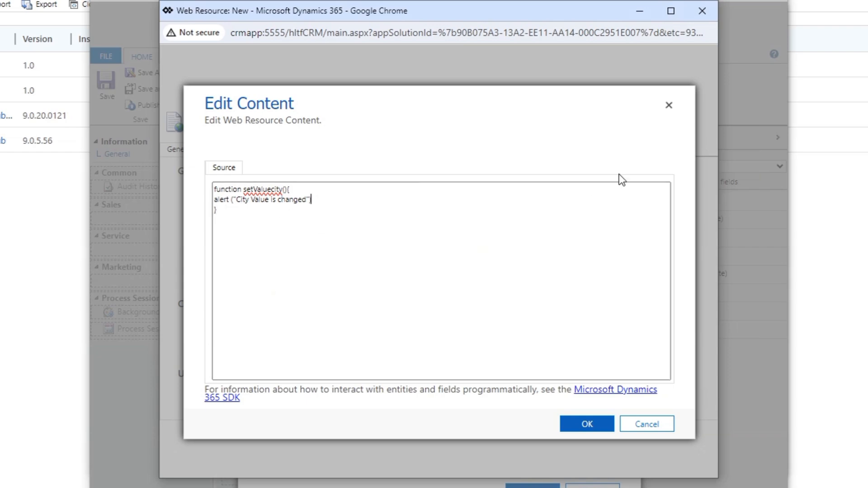
{"action": "left_click", "coordinate": [586, 424]}
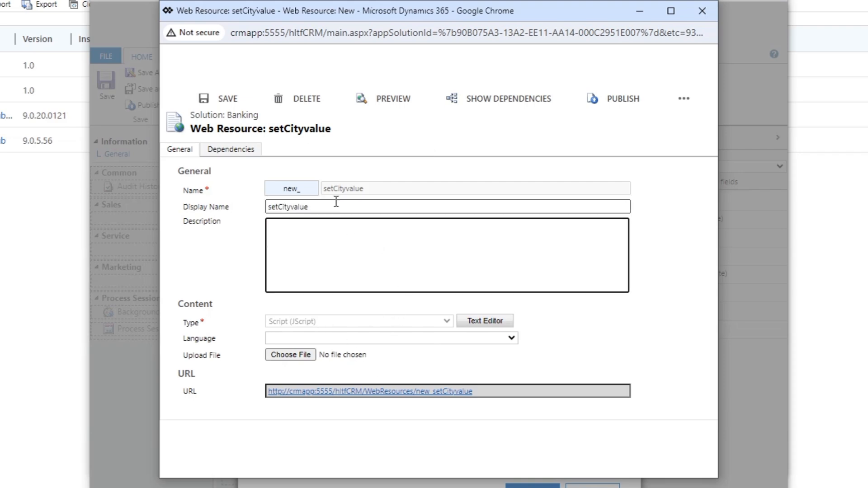
Step: Check the setValuecity function name in the script, then publish the setCityvalue web resource
{"action": "triple_click", "coordinate": [289, 207]}
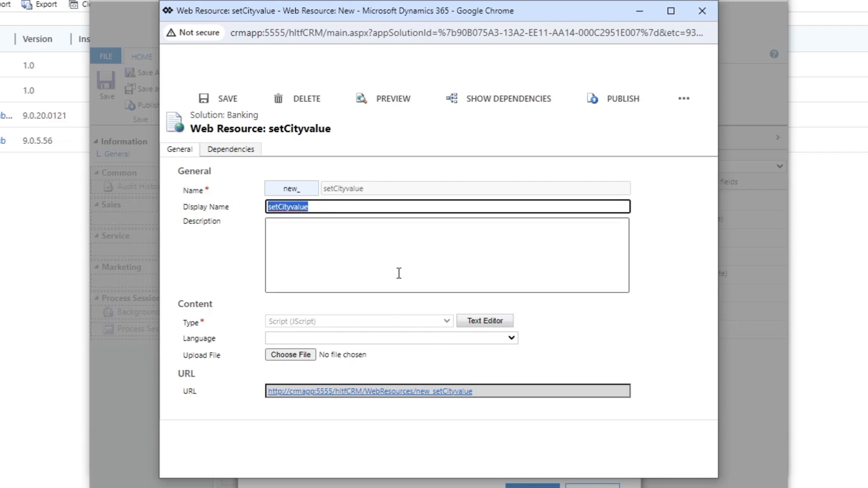
{"action": "left_click", "coordinate": [483, 320]}
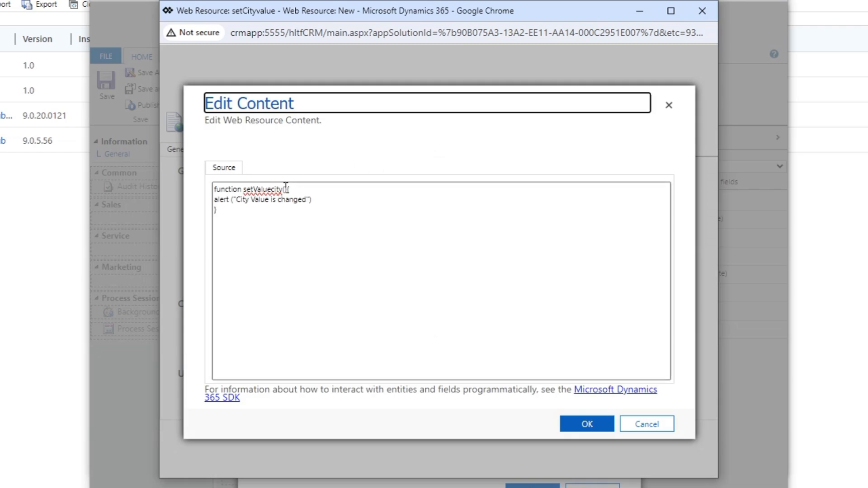
{"action": "double_click", "coordinate": [264, 189]}
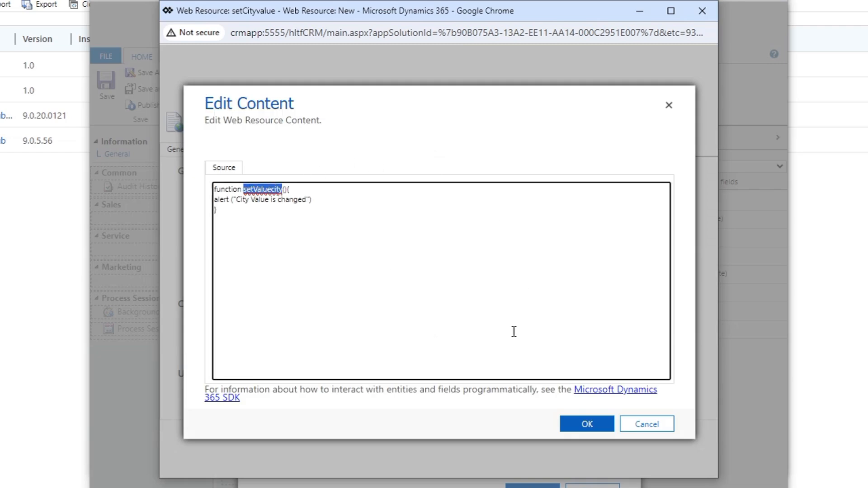
{"action": "left_click", "coordinate": [586, 425]}
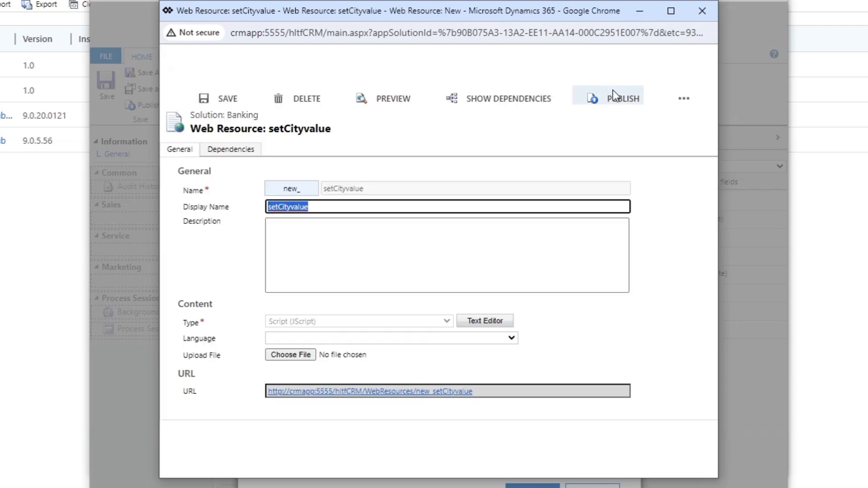
{"action": "left_click", "coordinate": [622, 99]}
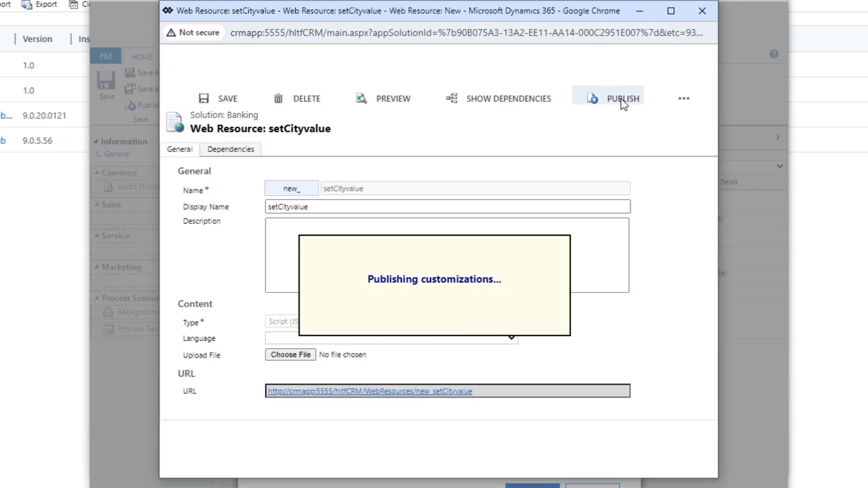
{"action": "left_click", "coordinate": [622, 98]}
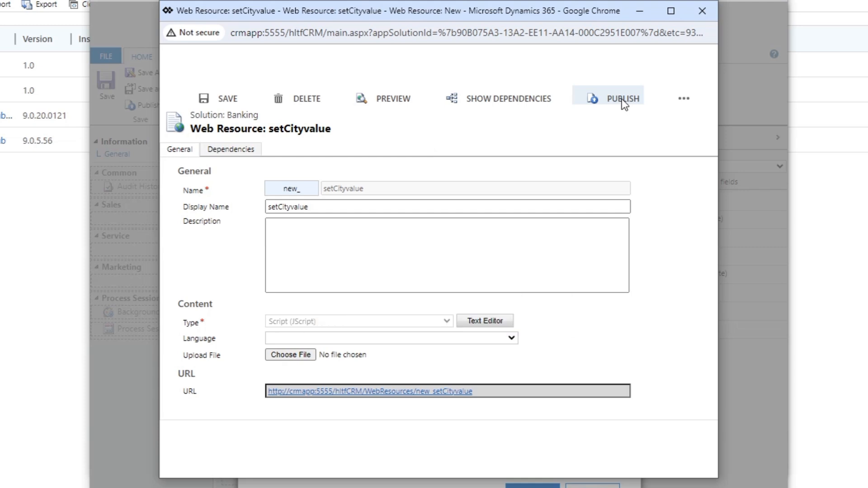
{"action": "mouse_move", "coordinate": [558, 125]}
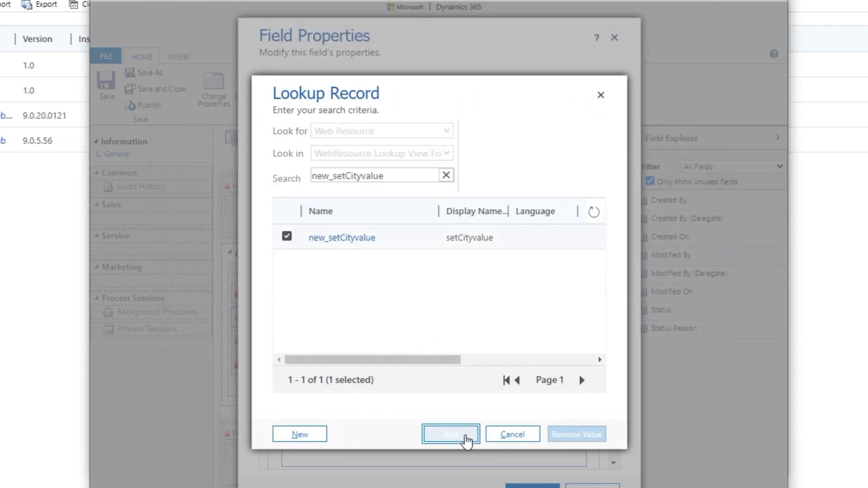
{"action": "left_click", "coordinate": [451, 433]}
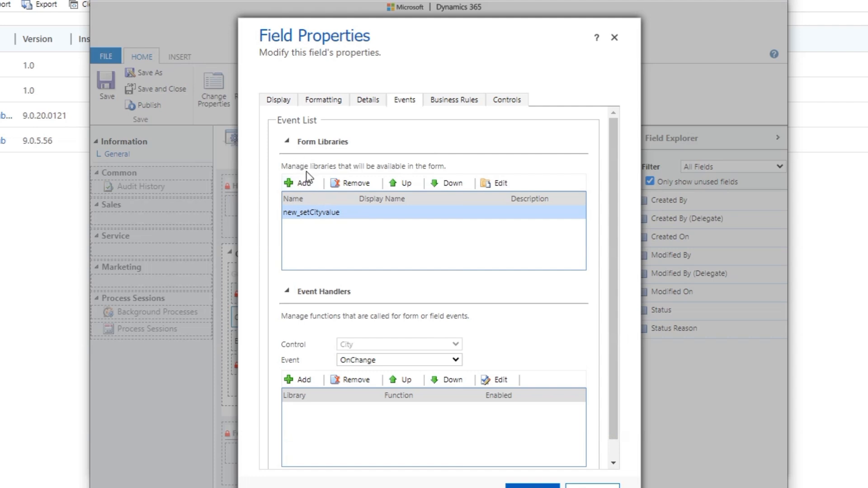
{"action": "mouse_move", "coordinate": [310, 141]}
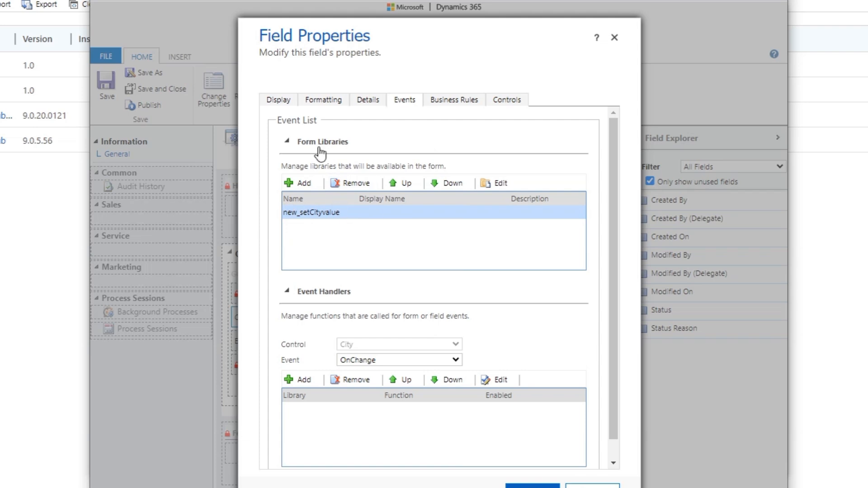
{"action": "mouse_move", "coordinate": [375, 225]}
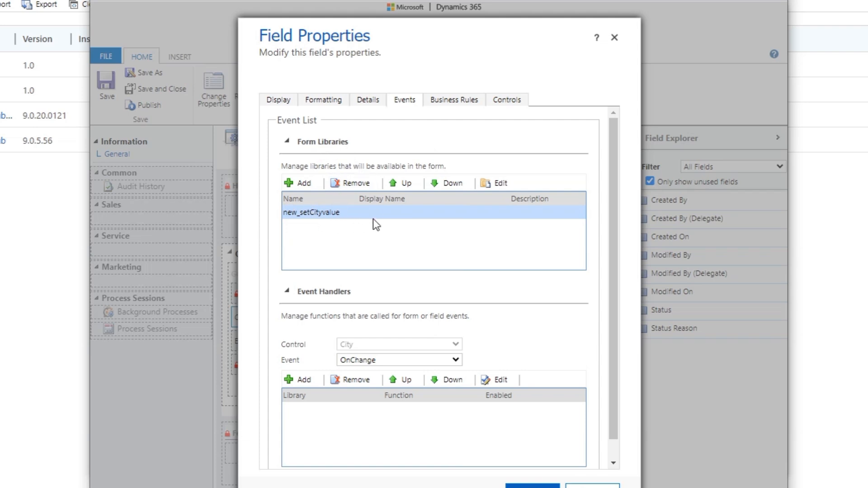
{"action": "mouse_move", "coordinate": [323, 201]}
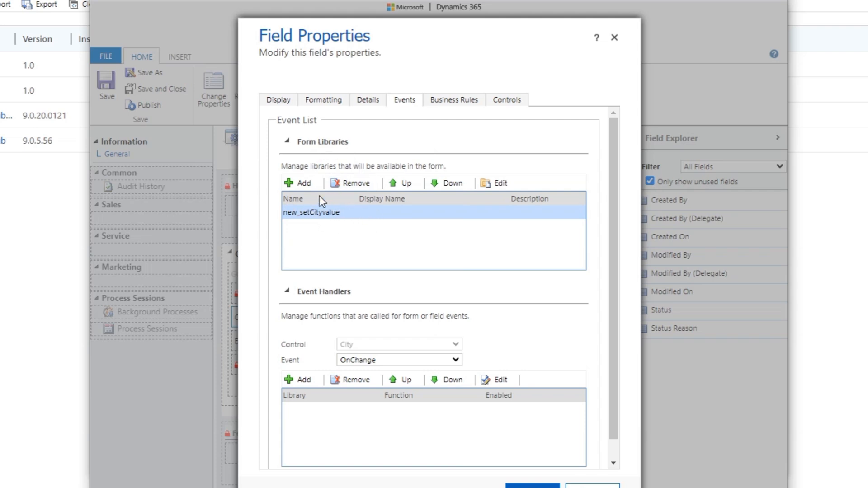
{"action": "mouse_move", "coordinate": [365, 289]}
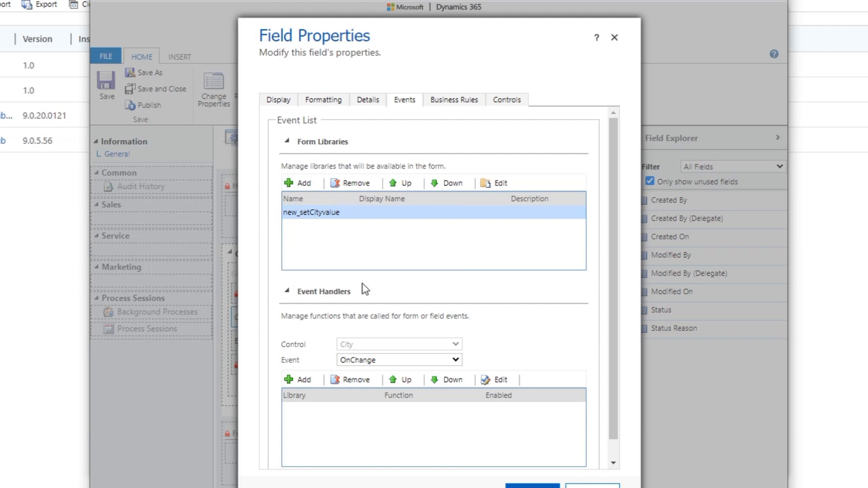
{"action": "left_click", "coordinate": [288, 291]}
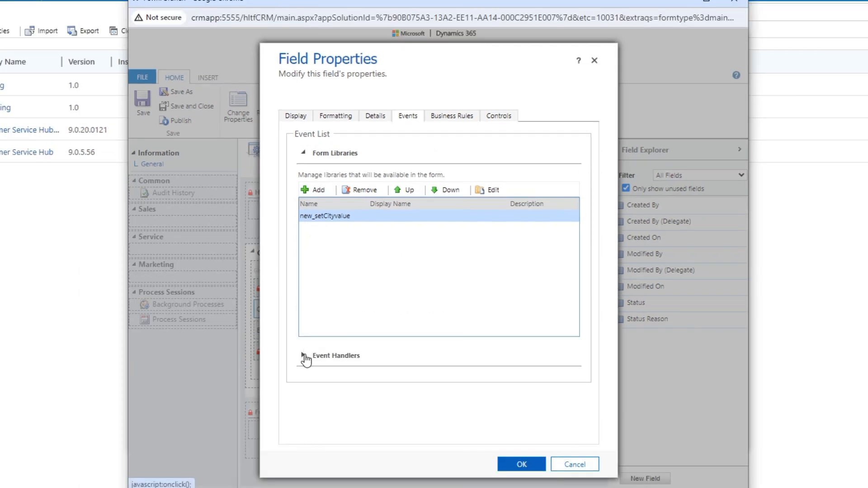
{"action": "left_click", "coordinate": [303, 356]}
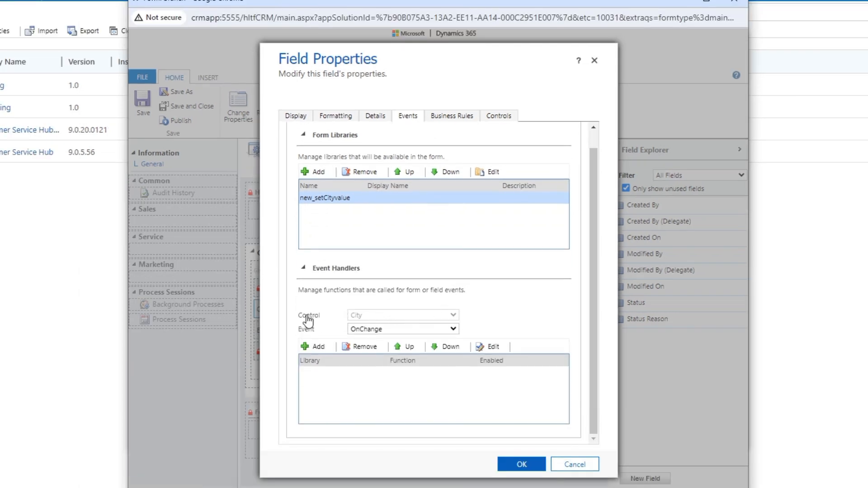
{"action": "mouse_move", "coordinate": [458, 331]}
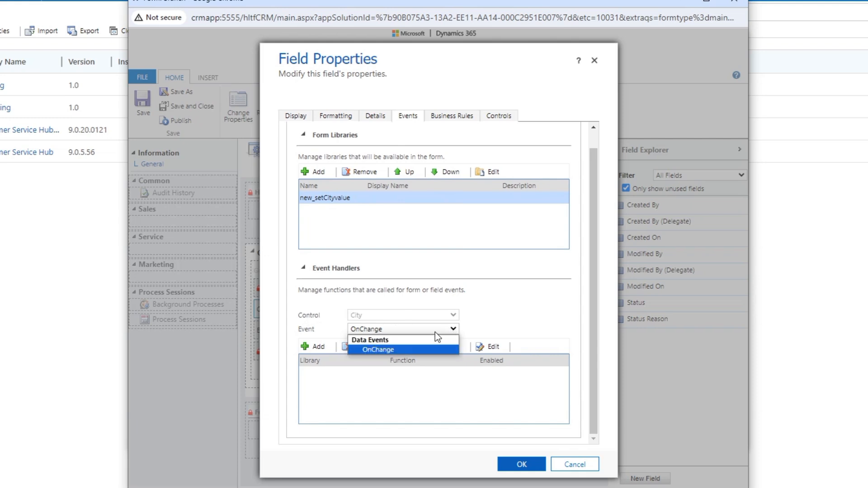
{"action": "left_click", "coordinate": [378, 349]}
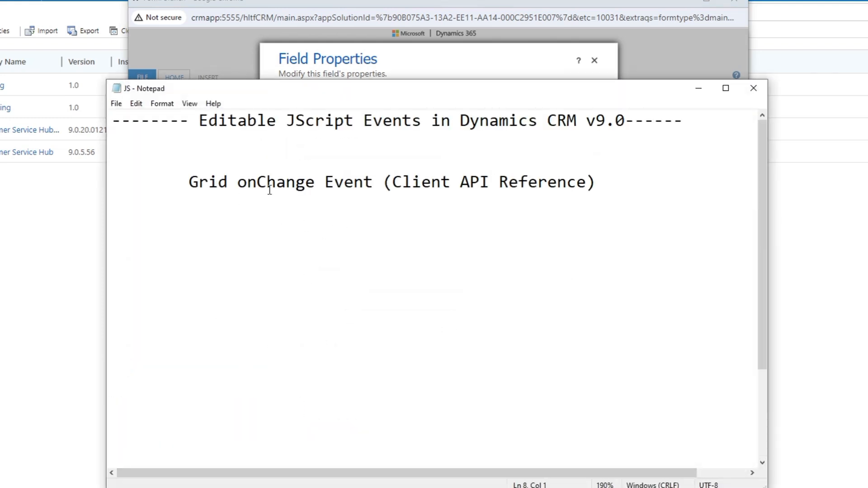
{"action": "double_click", "coordinate": [252, 181]}
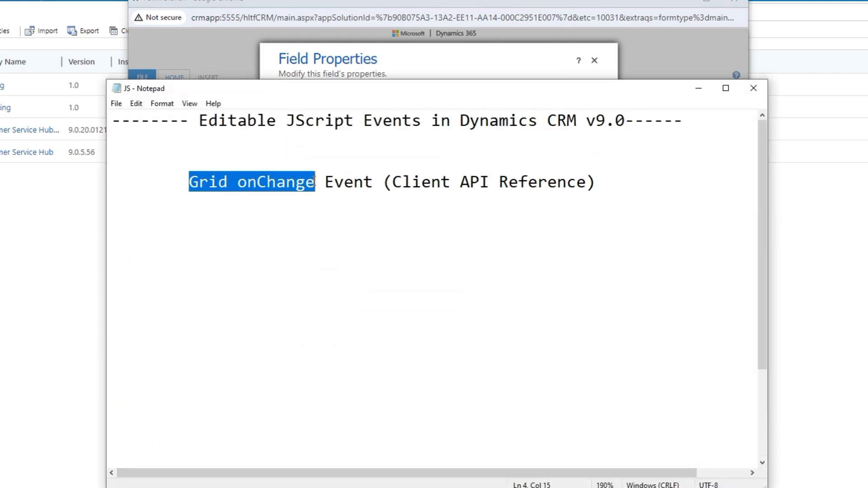
{"action": "double_click", "coordinate": [275, 182]}
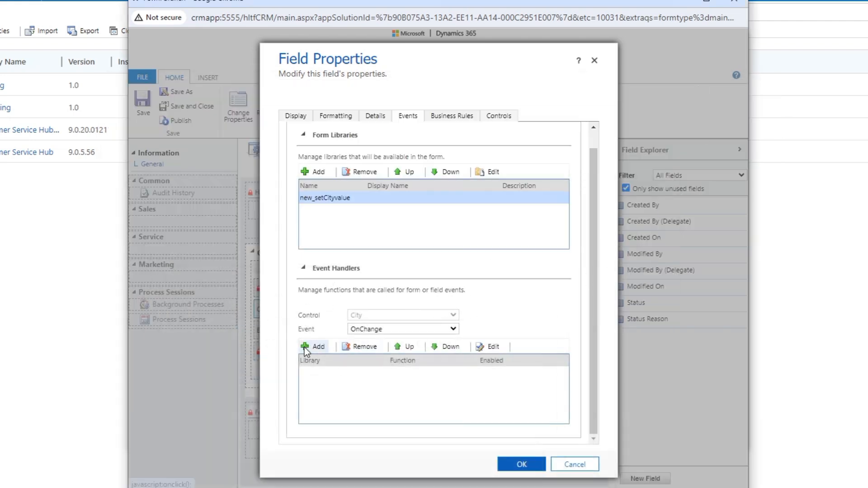
Step: Add setValuecity as City's OnChange handler and confirm Handler and Field Properties
{"action": "left_click", "coordinate": [314, 346]}
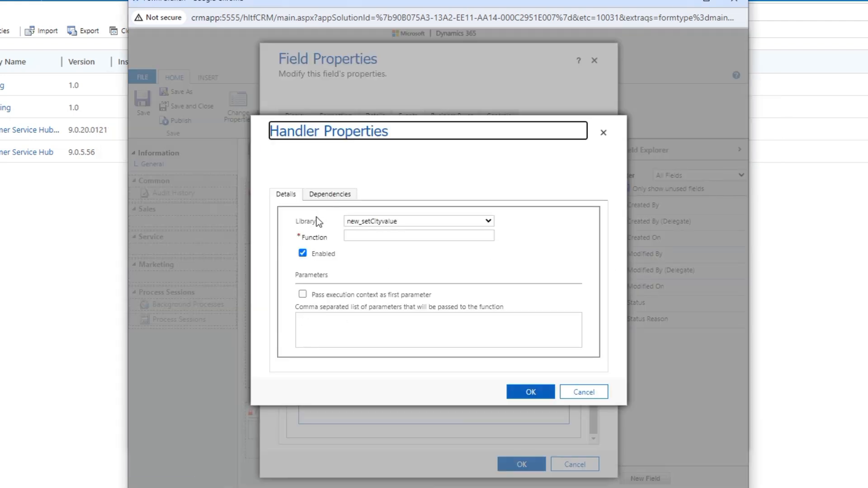
{"action": "mouse_move", "coordinate": [412, 226]}
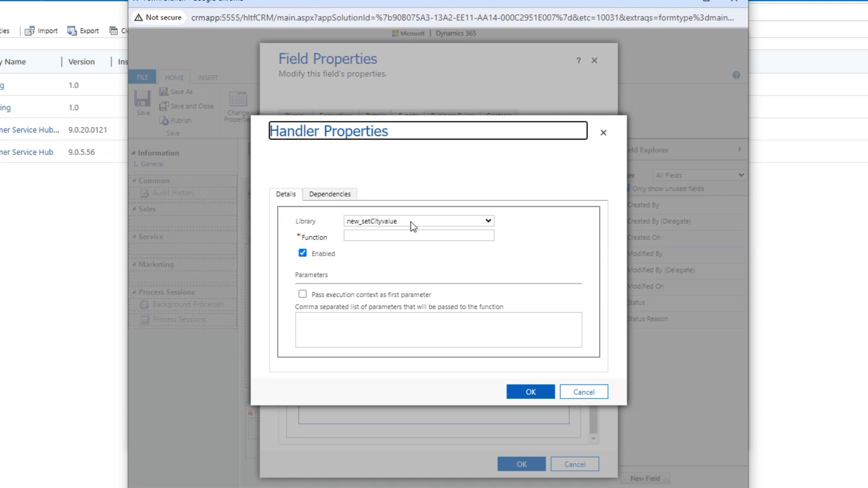
{"action": "left_click", "coordinate": [418, 235]}
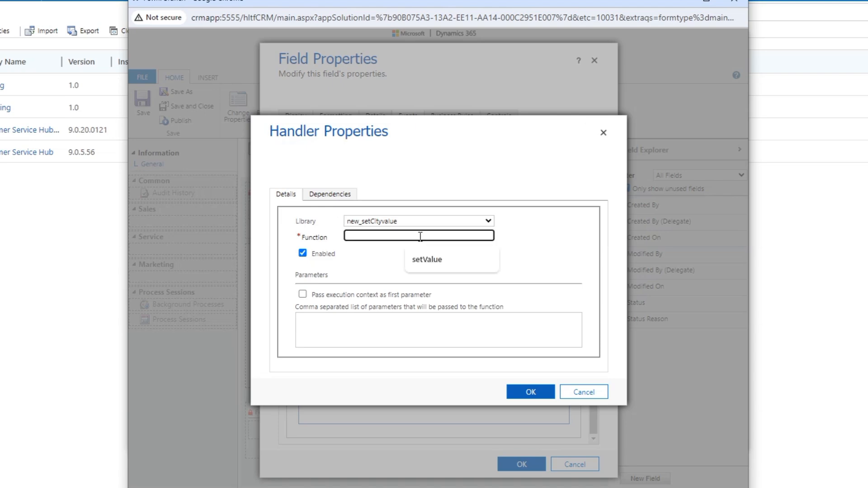
{"action": "type", "text": "setValuecity"}
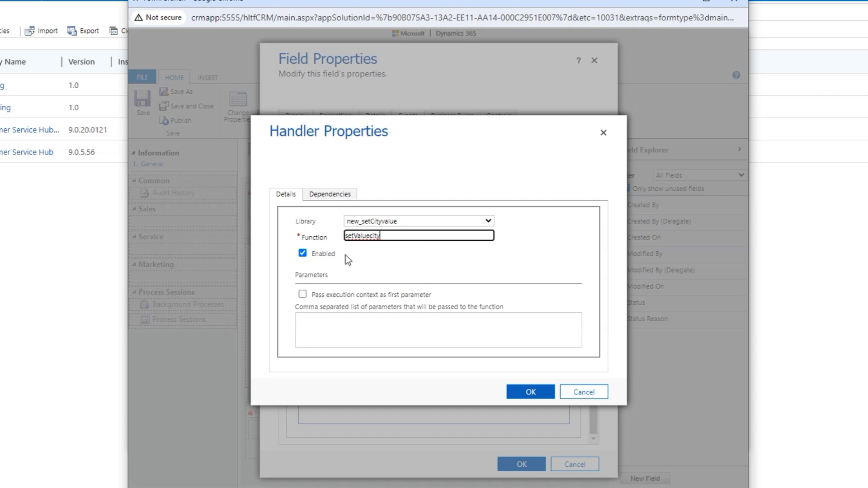
{"action": "left_click", "coordinate": [530, 391]}
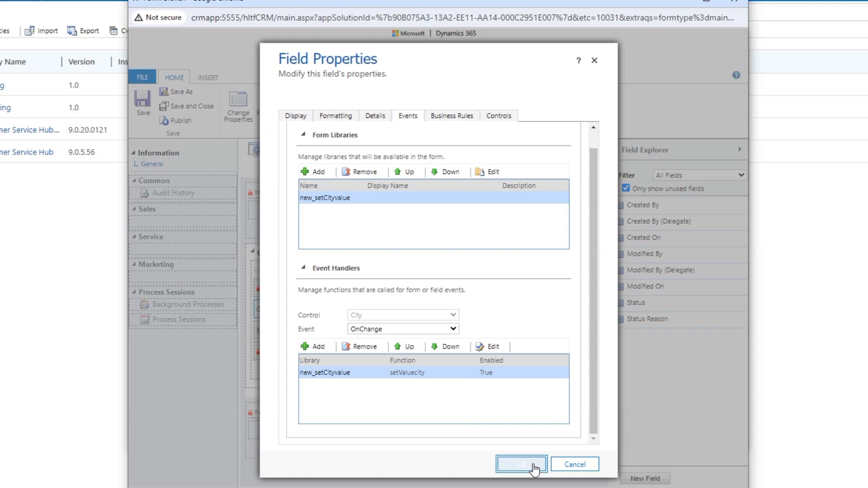
{"action": "left_click", "coordinate": [521, 464]}
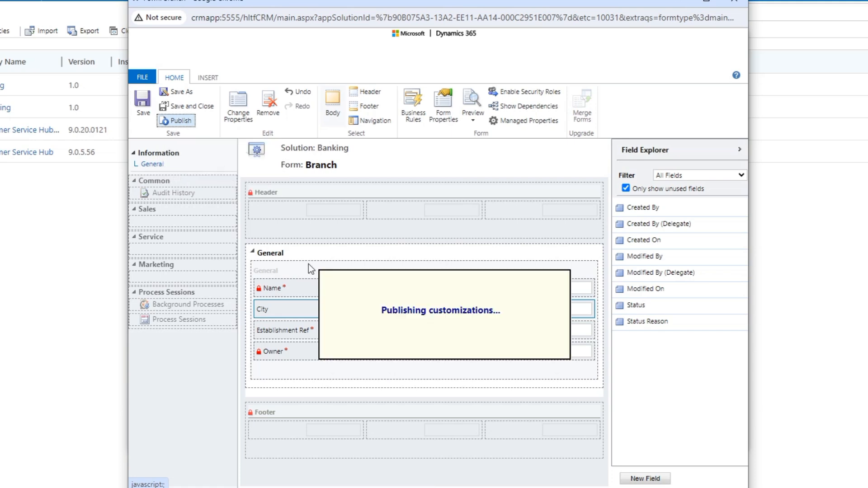
Step: Switch to the live app and open Branch 1 from HRM > Branches
{"action": "left_click", "coordinate": [179, 121]}
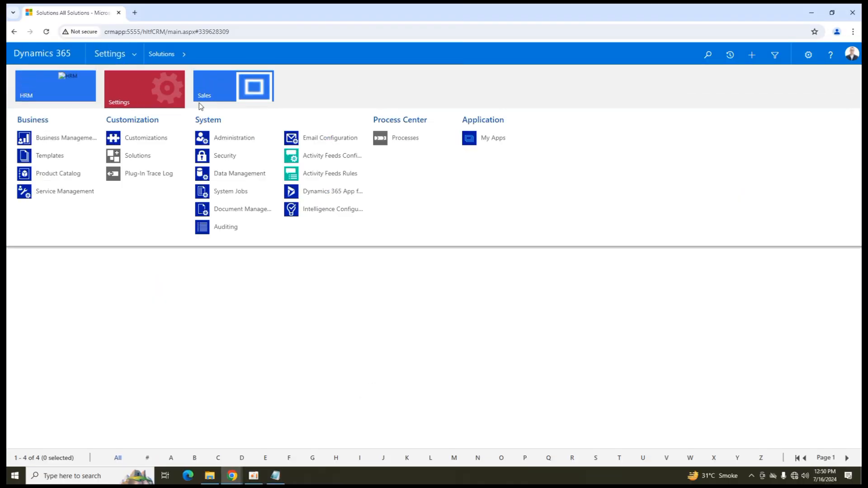
{"action": "left_click", "coordinate": [55, 88]}
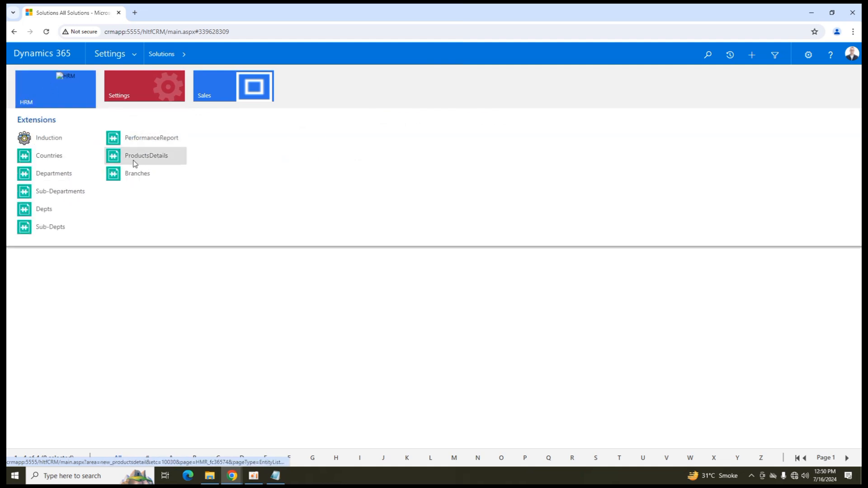
{"action": "left_click", "coordinate": [136, 174]}
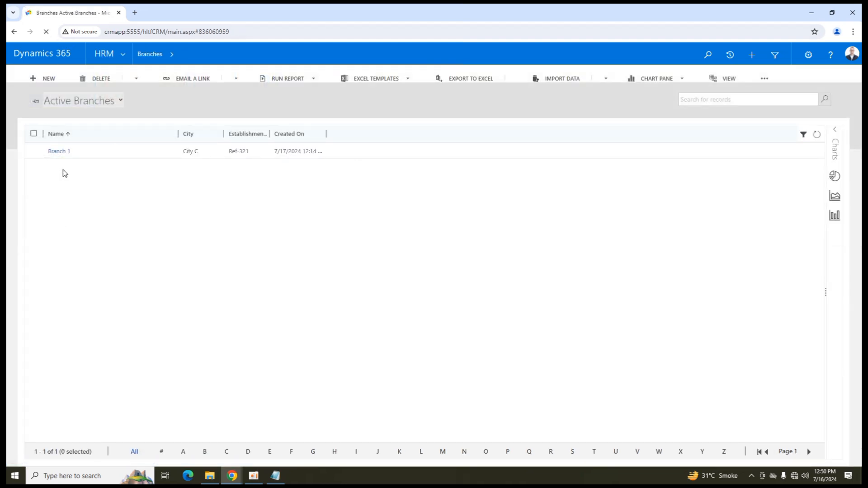
{"action": "left_click", "coordinate": [58, 151]}
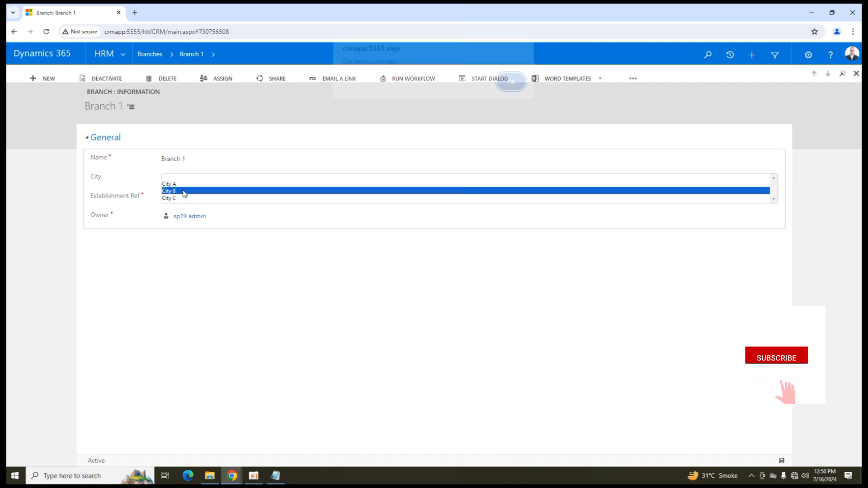
Step: Pick City B on Branch 1 to trigger the 'City Value is changed' alert
{"action": "left_click", "coordinate": [169, 191]}
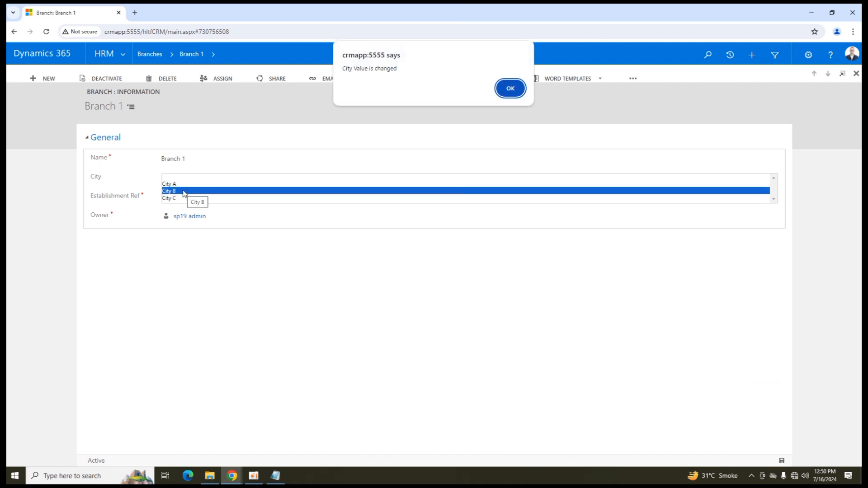
{"action": "mouse_move", "coordinate": [157, 195]}
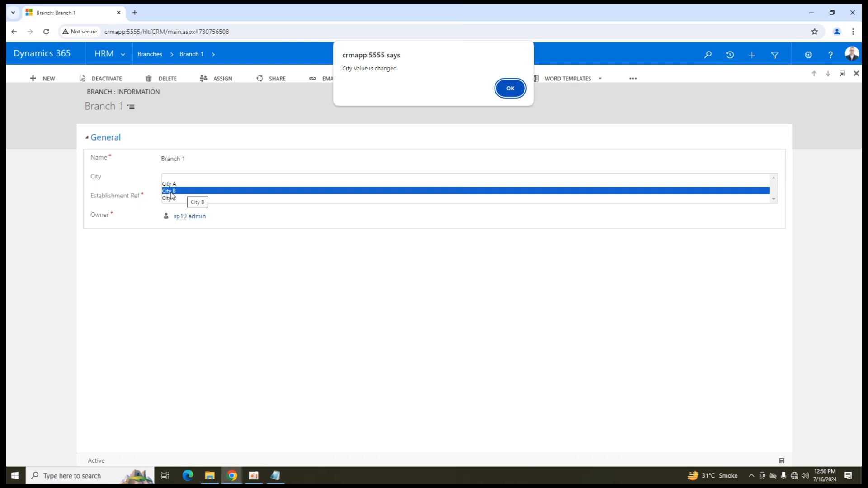
{"action": "mouse_move", "coordinate": [94, 178]}
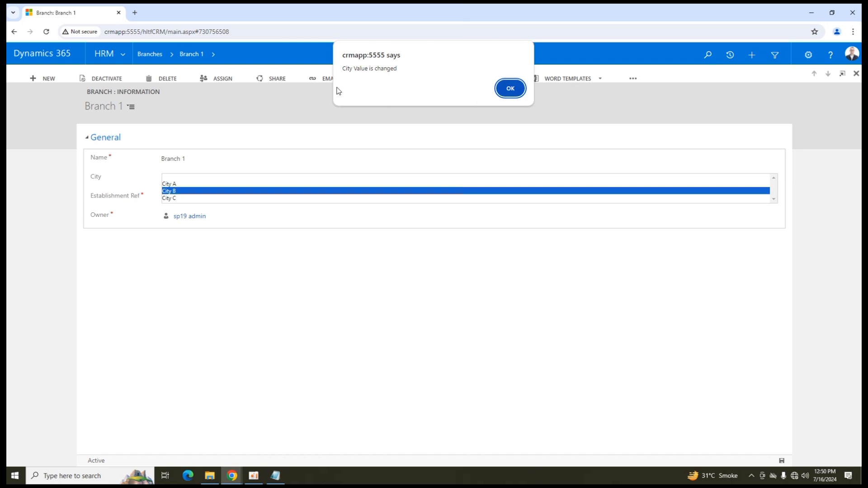
{"action": "mouse_move", "coordinate": [350, 71]}
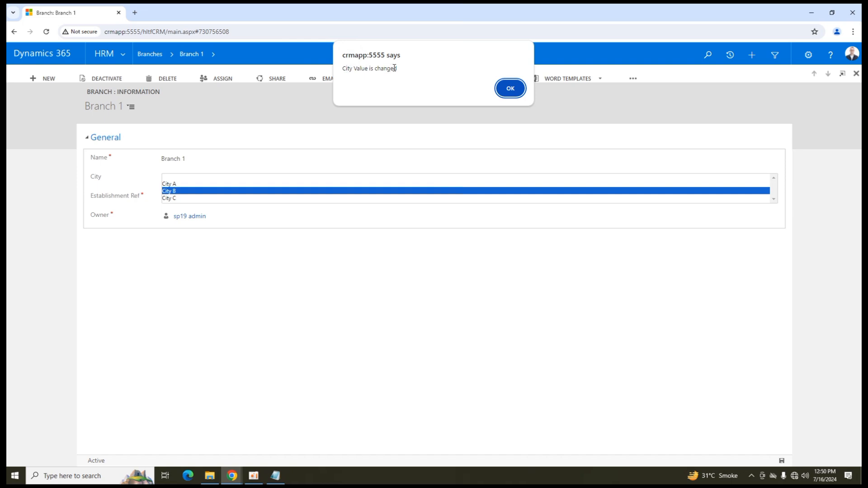
{"action": "mouse_move", "coordinate": [424, 79]}
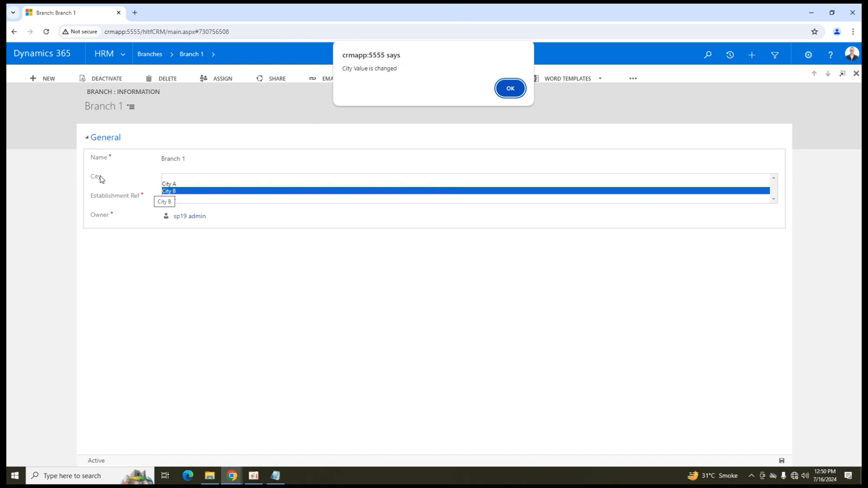
{"action": "mouse_move", "coordinate": [164, 190]}
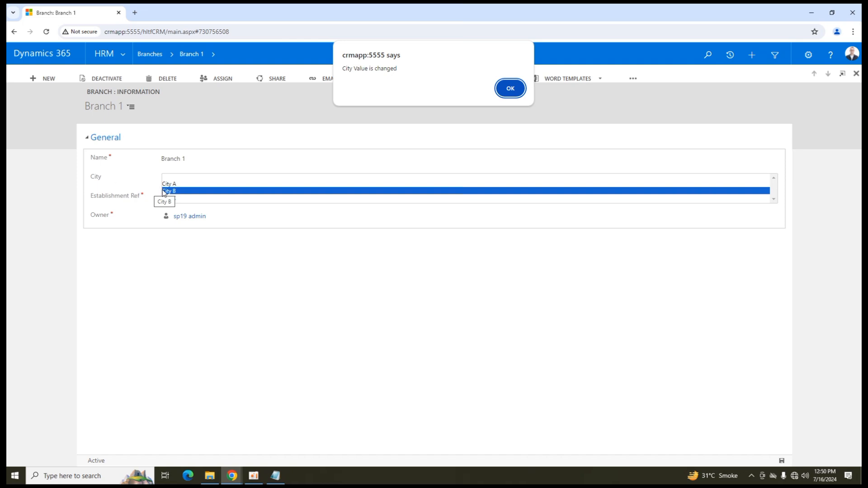
{"action": "mouse_move", "coordinate": [257, 170]}
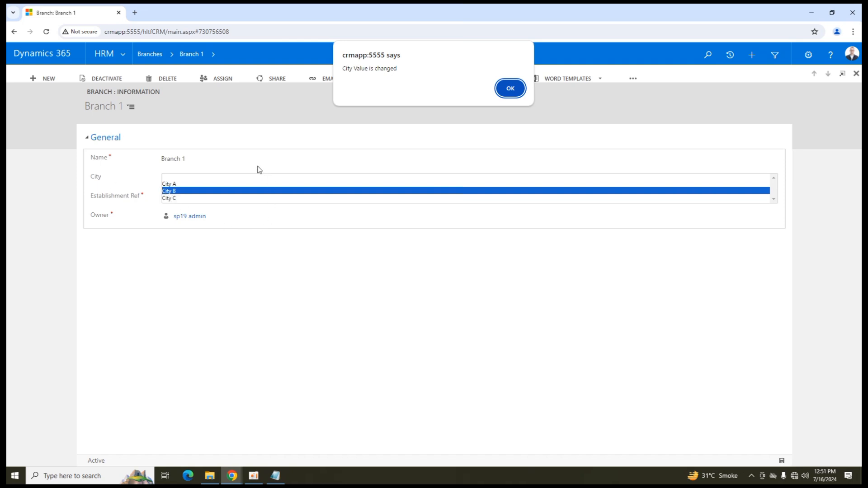
{"action": "mouse_move", "coordinate": [157, 182]}
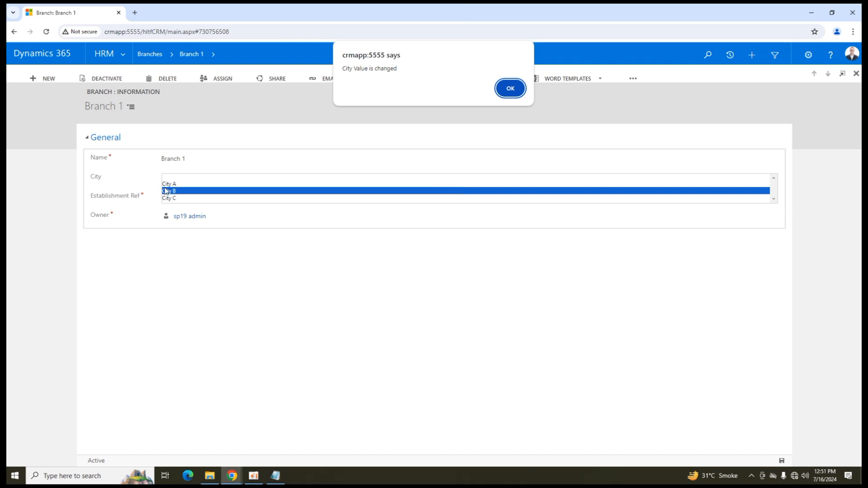
{"action": "mouse_move", "coordinate": [180, 197]}
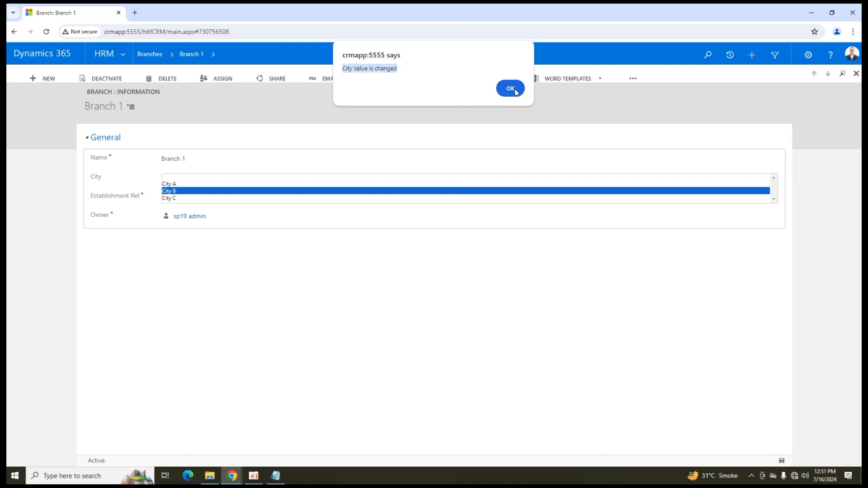
Step: Dismiss the 'City Value is changed' alert and save Branch 1 with City B
{"action": "left_click", "coordinate": [510, 89]}
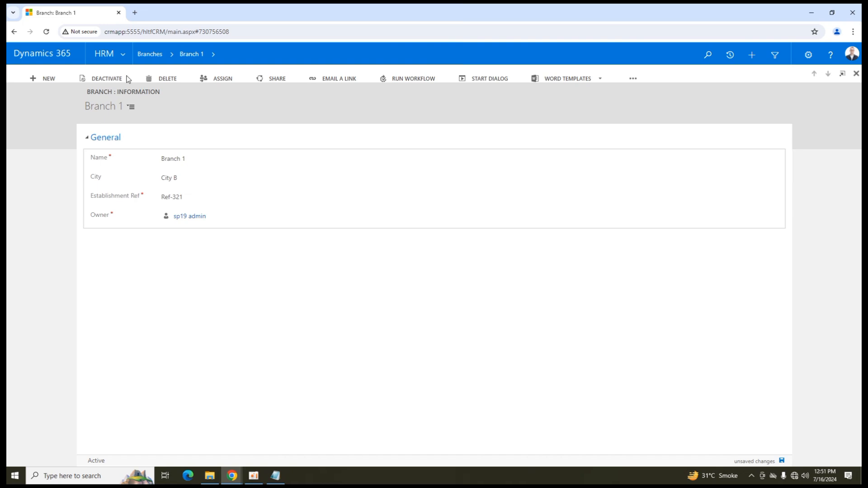
{"action": "left_click", "coordinate": [782, 461]}
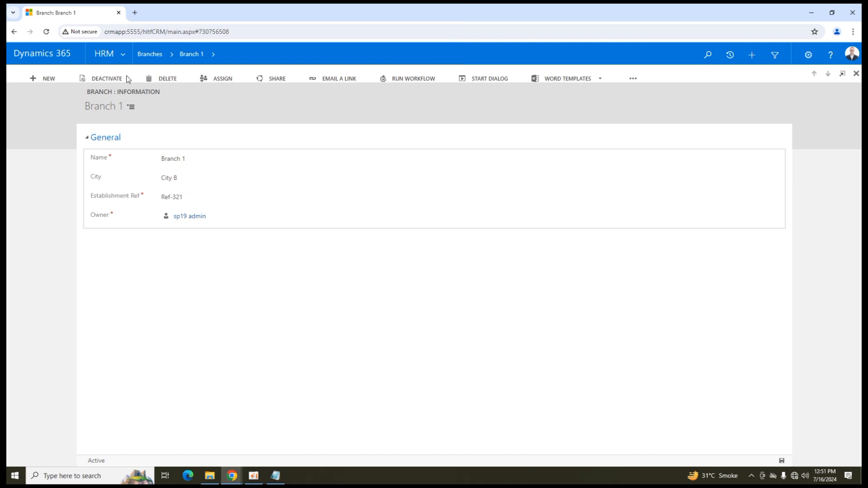
{"action": "mouse_move", "coordinate": [678, 235]}
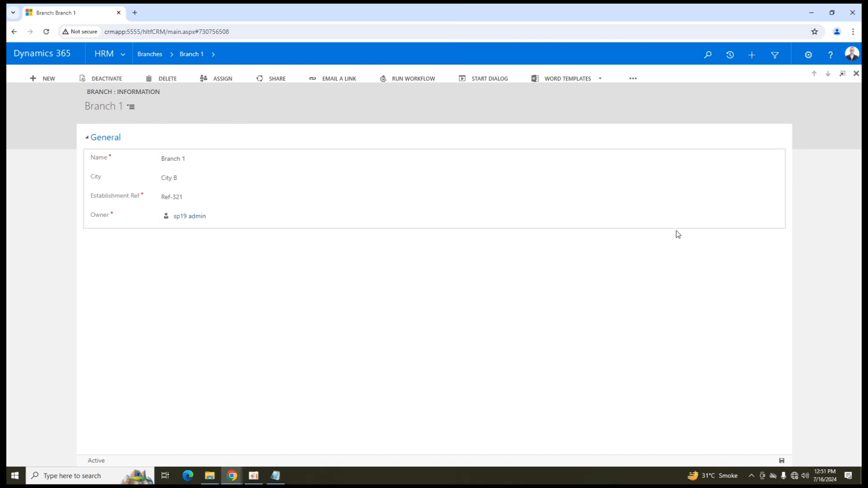
{"action": "mouse_move", "coordinate": [824, 108]}
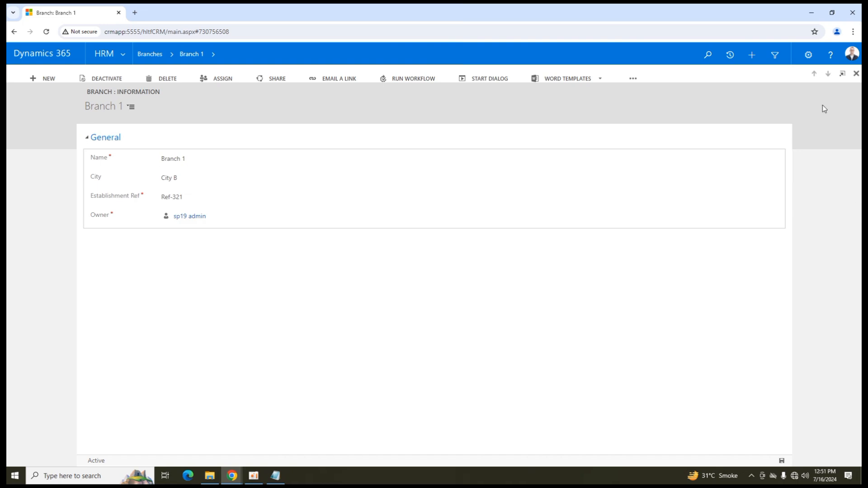
{"action": "mouse_move", "coordinate": [265, 431]}
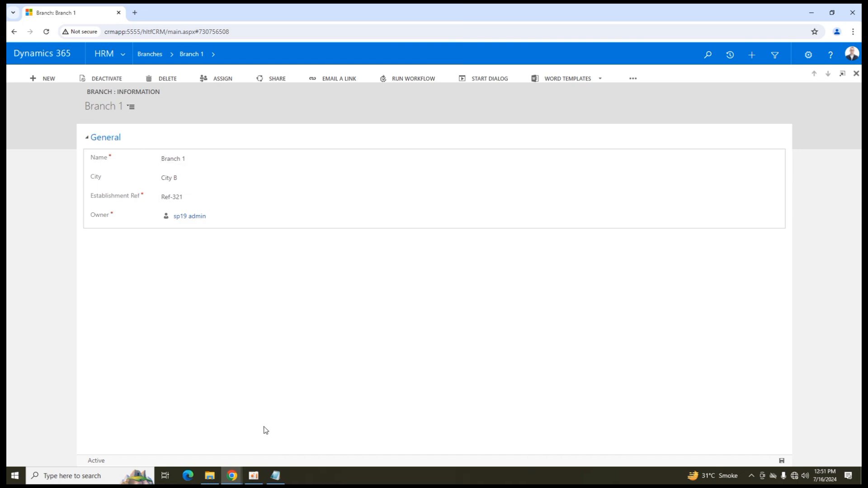